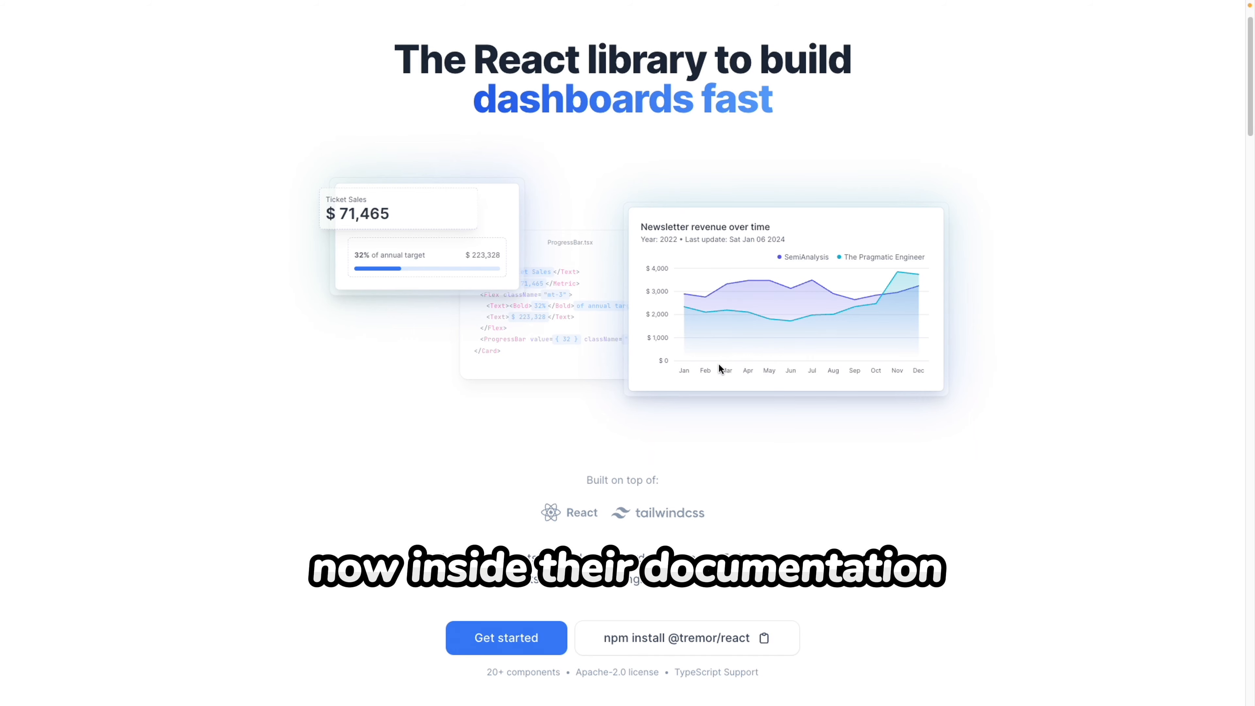
Step: Use Get started on the Tremor landing page to reach the Installation docs
{"action": "left_click", "coordinate": [505, 638]}
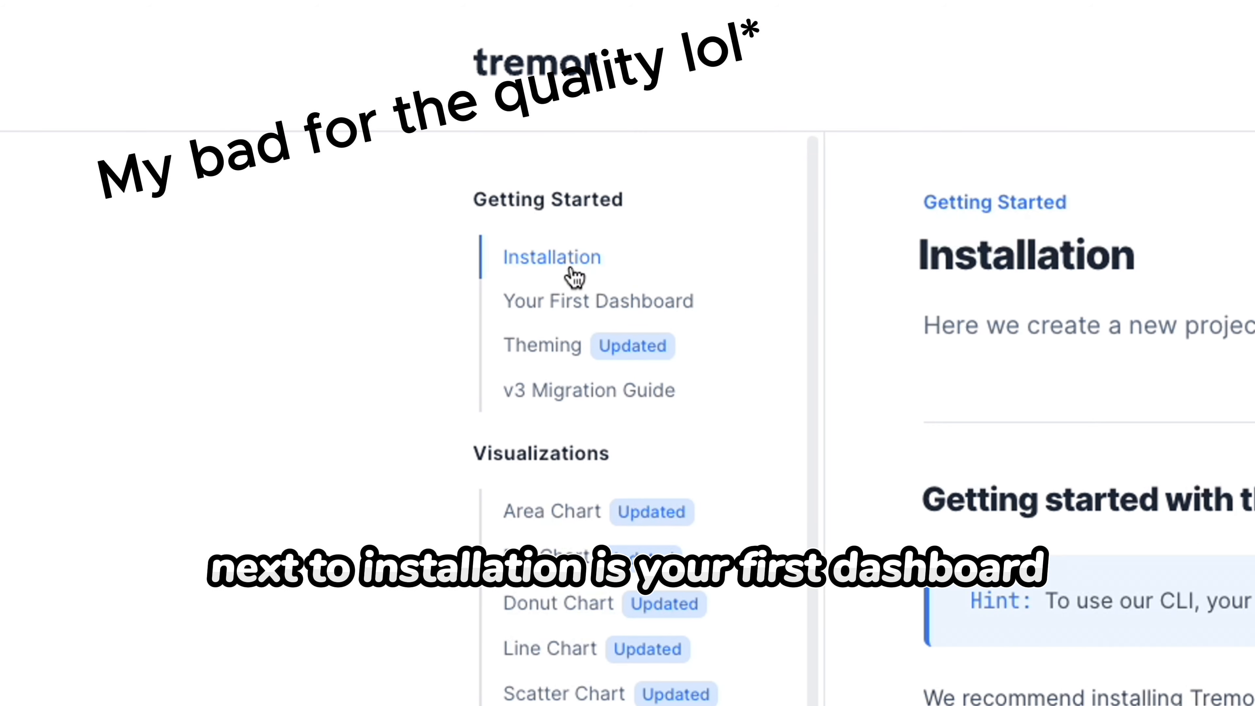
{"action": "mouse_move", "coordinate": [567, 303]}
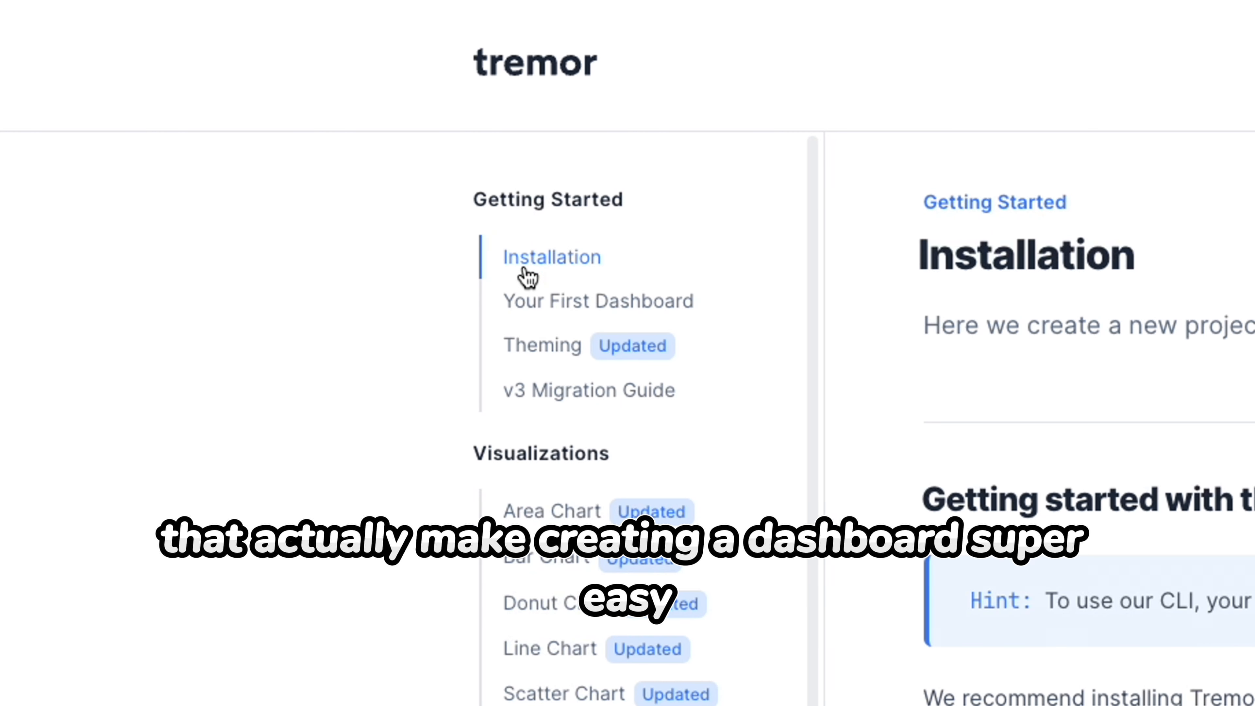
{"action": "mouse_move", "coordinate": [532, 302]}
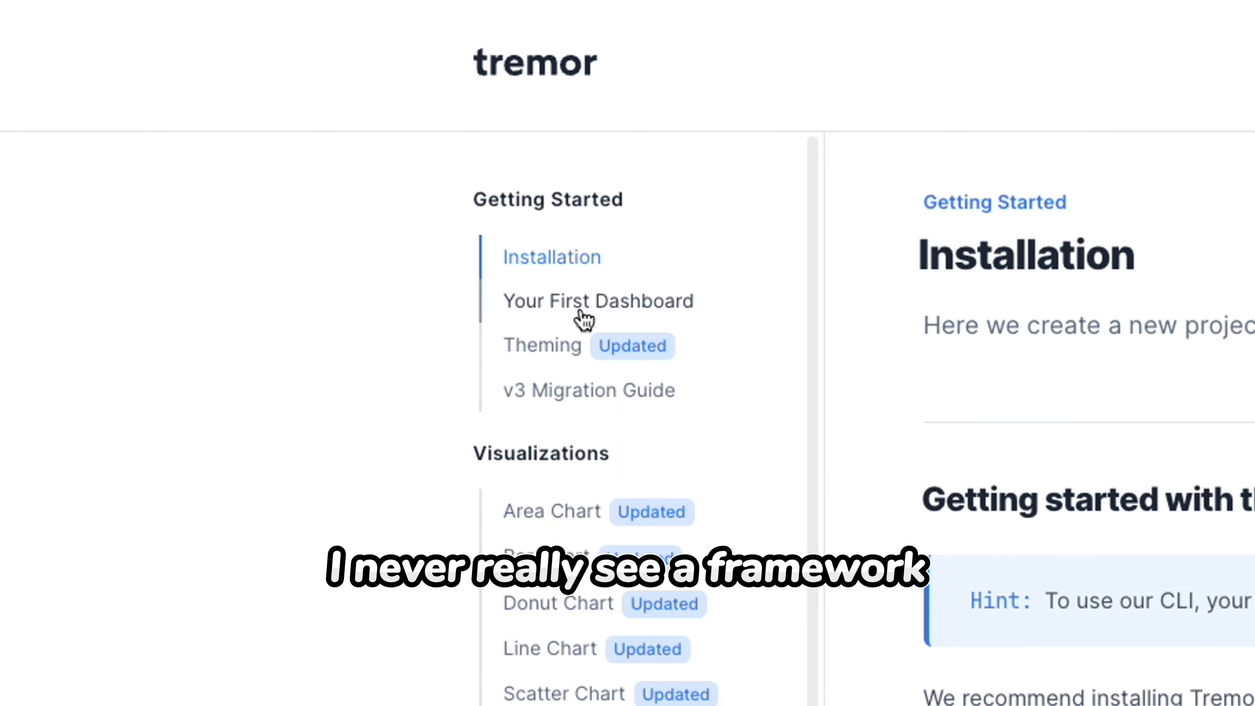
{"action": "mouse_move", "coordinate": [570, 309]}
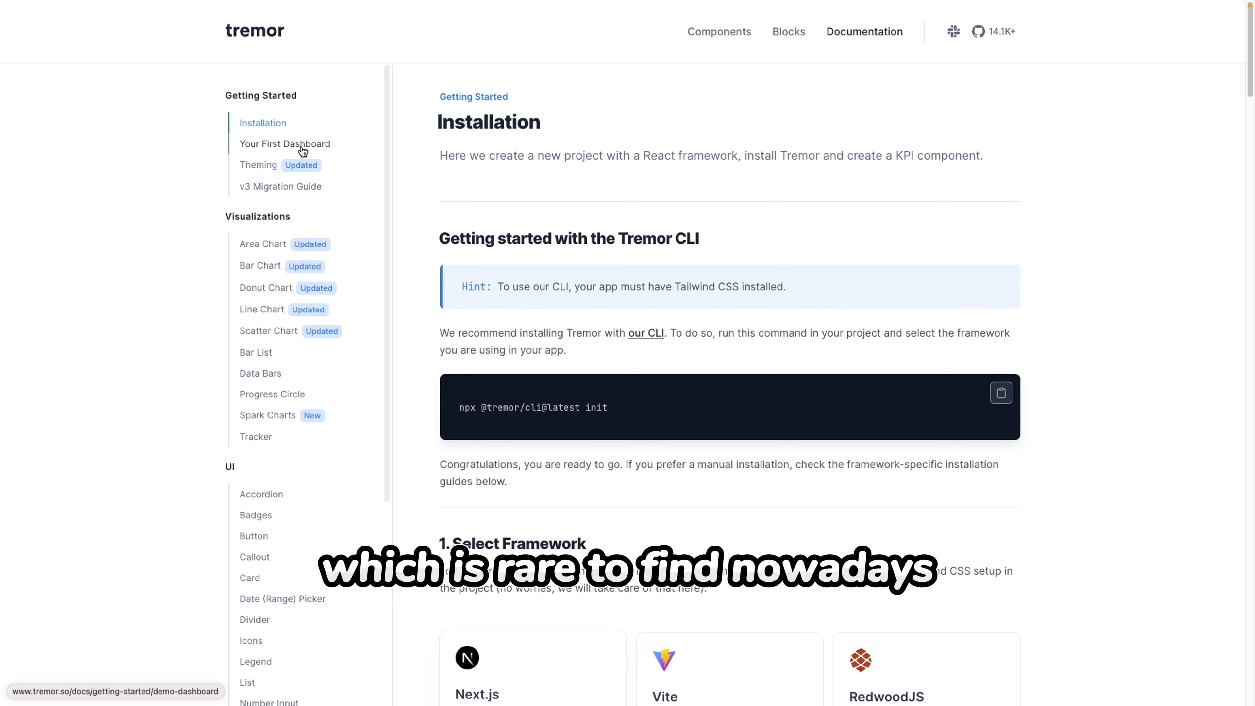
Step: Open Your First Dashboard, select its title, and read down to the section 5 combined example
{"action": "left_click", "coordinate": [284, 143]}
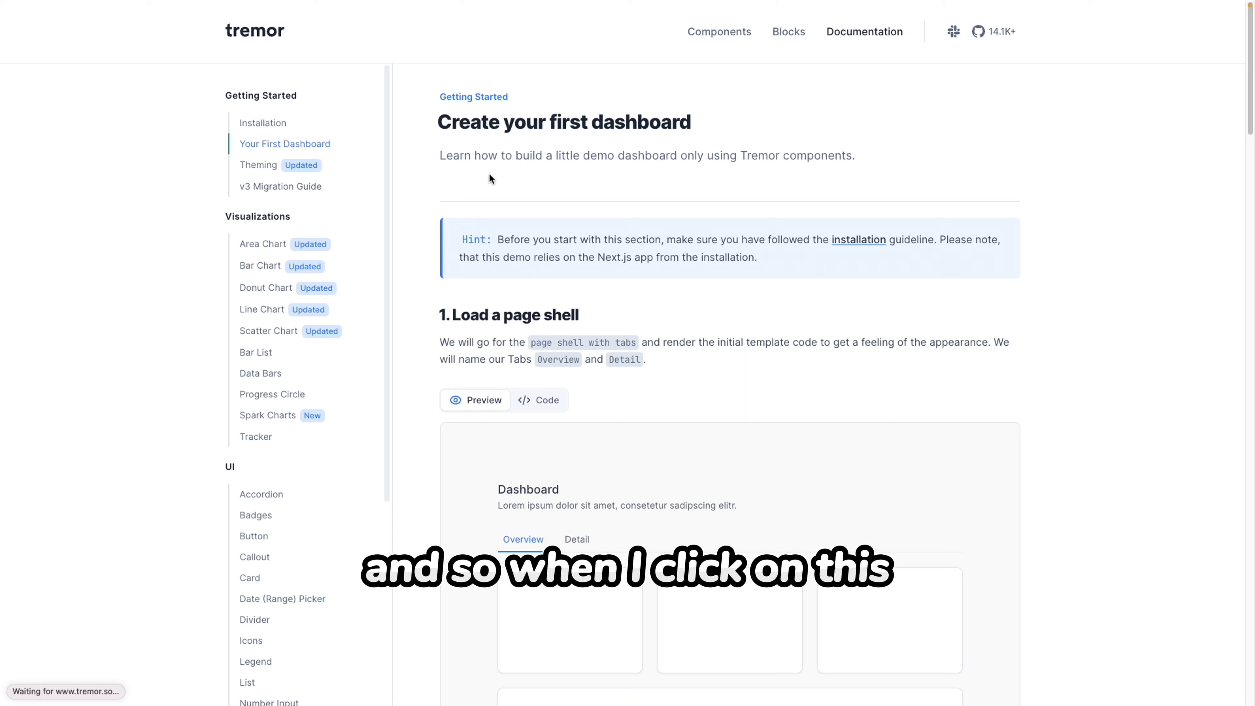
{"action": "mouse_move", "coordinate": [432, 128]}
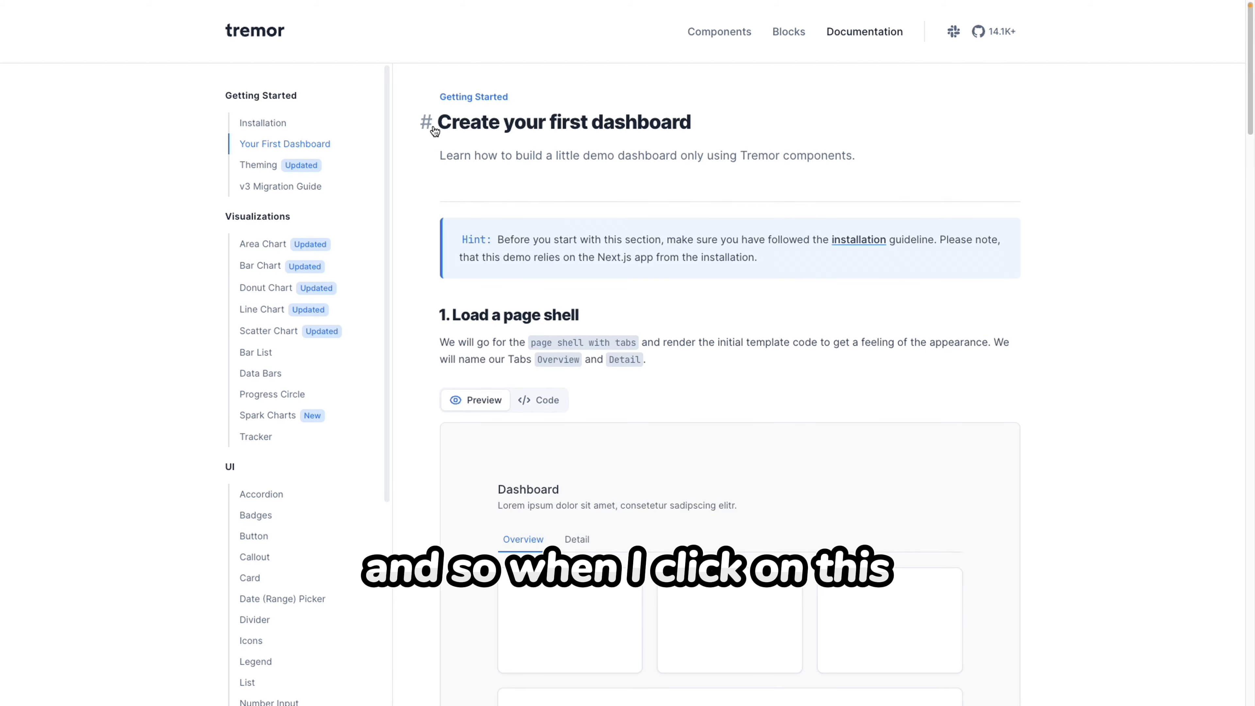
{"action": "left_click_drag", "start_coordinate": [439, 122], "coordinate": [536, 122]}
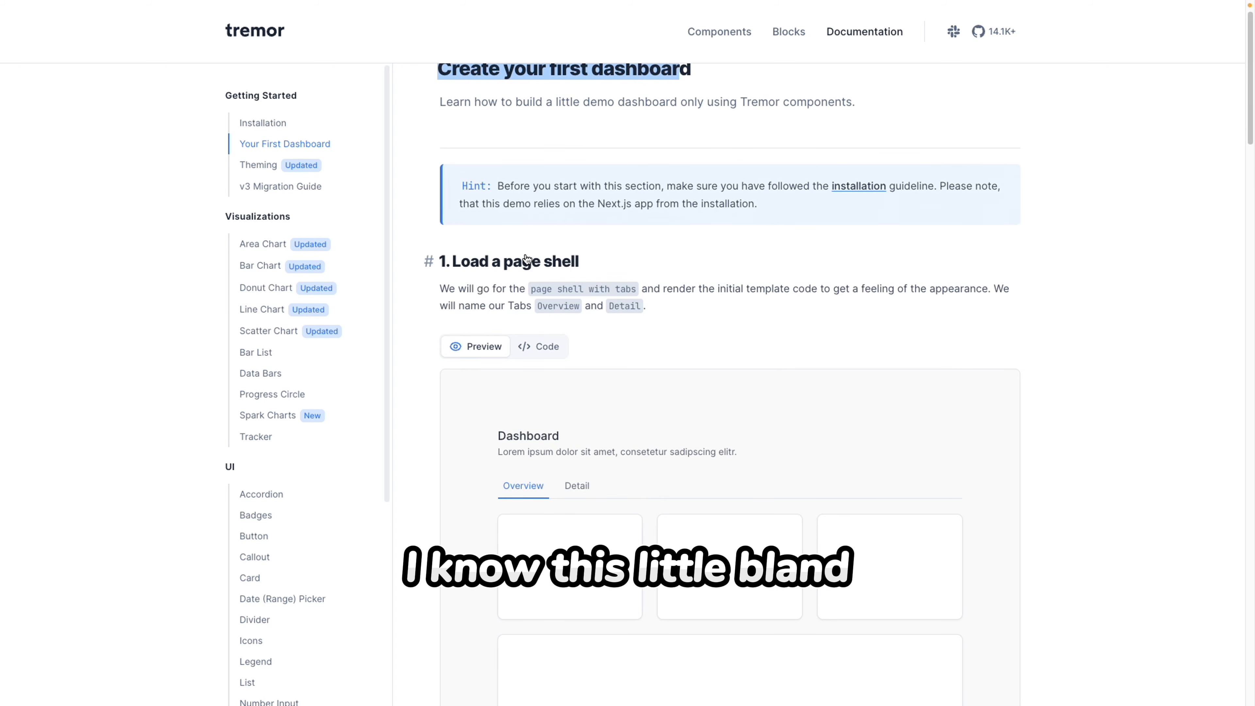
{"action": "scroll", "scroll_direction": "down", "scroll_amount": 3}
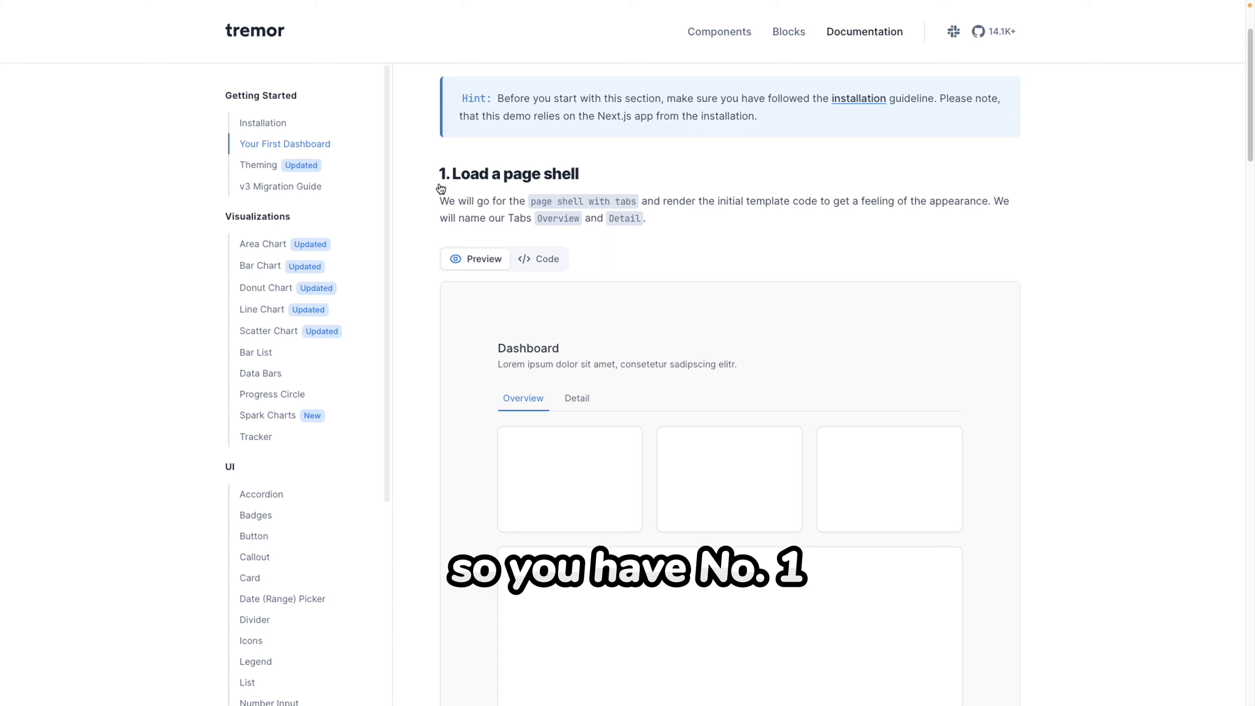
{"action": "scroll", "scroll_direction": "down", "scroll_amount": 3}
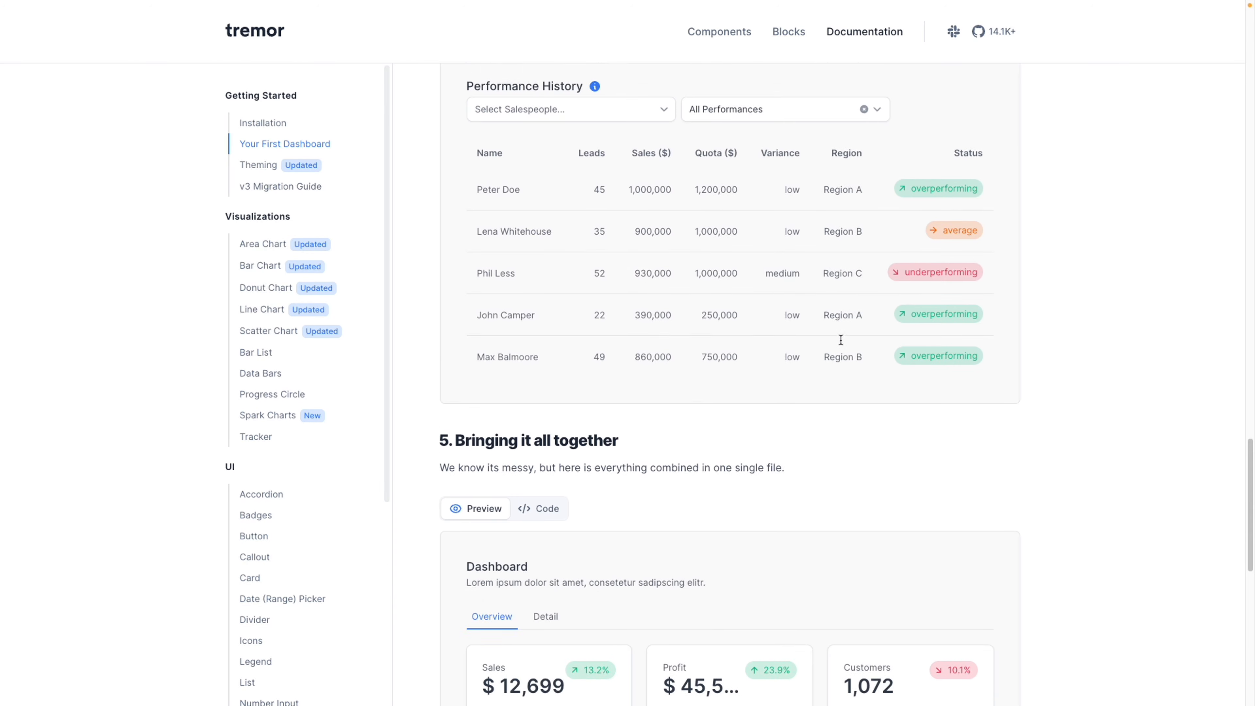
{"action": "scroll", "scroll_direction": "down", "scroll_amount": 3}
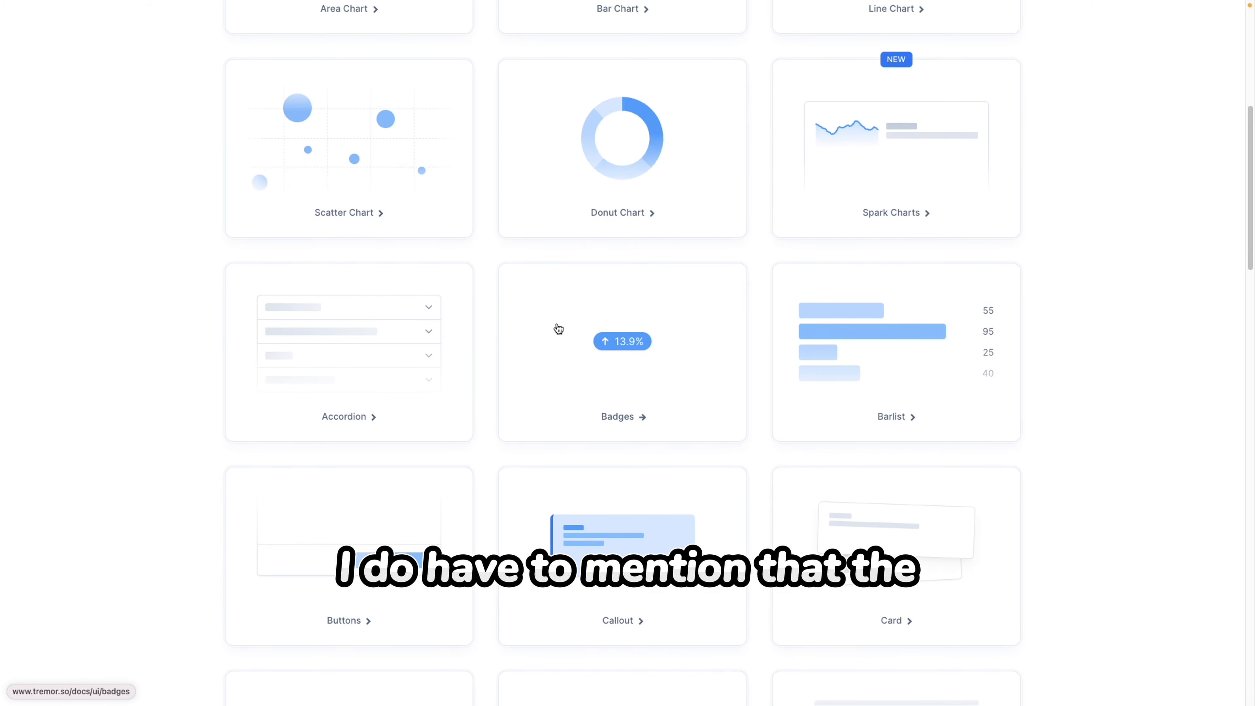
Step: Scroll the component gallery from the chart cards down to Text Area and Number Input
{"action": "scroll", "scroll_direction": "down", "scroll_amount": 3}
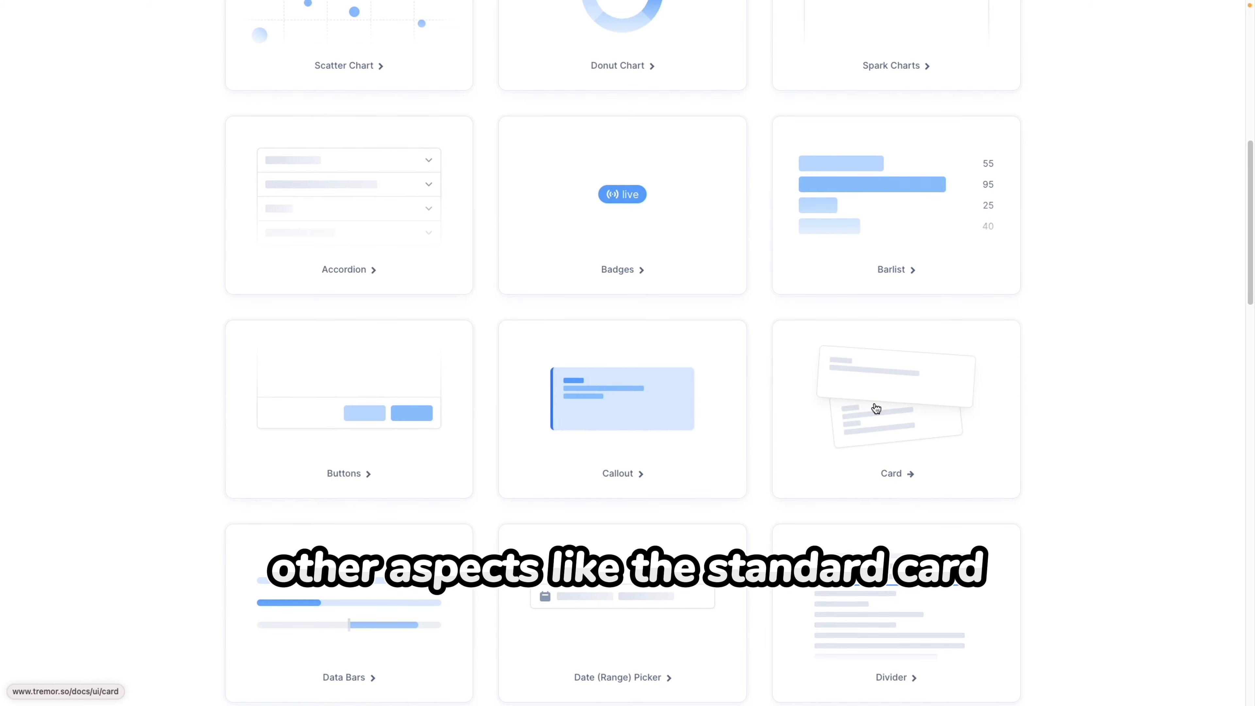
{"action": "scroll", "scroll_direction": "down", "scroll_amount": 3}
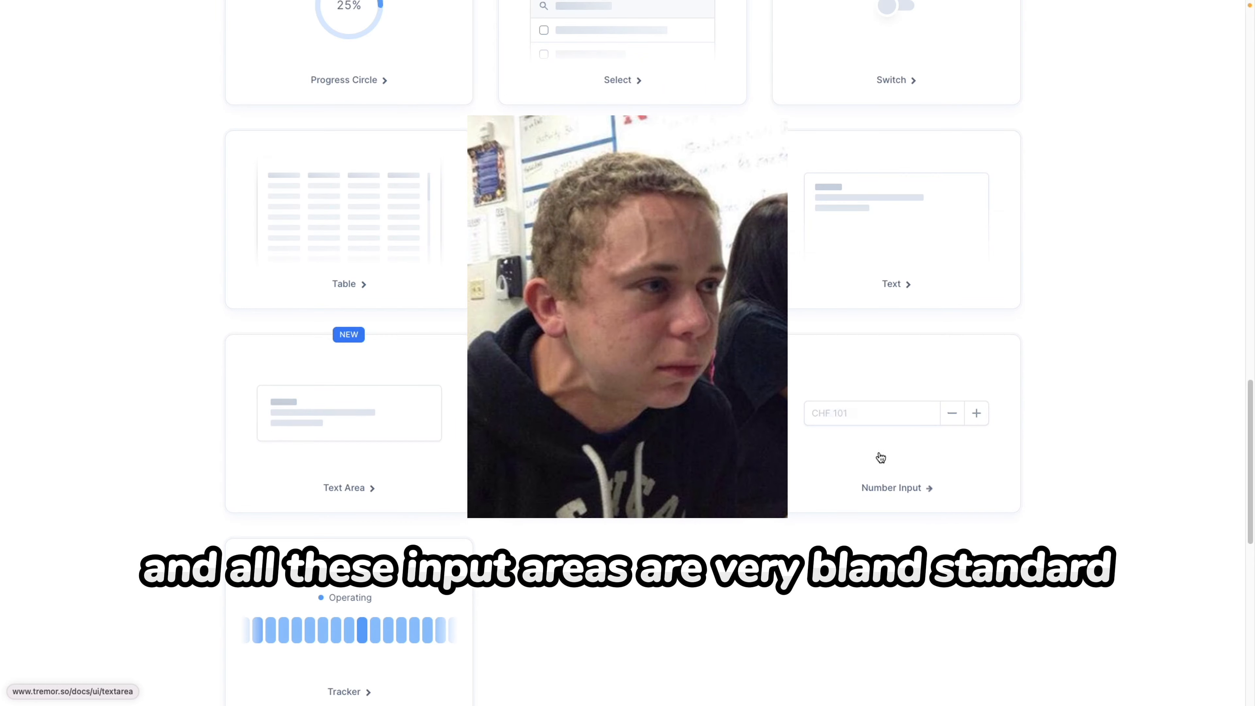
{"action": "scroll", "scroll_direction": "down", "scroll_amount": 3}
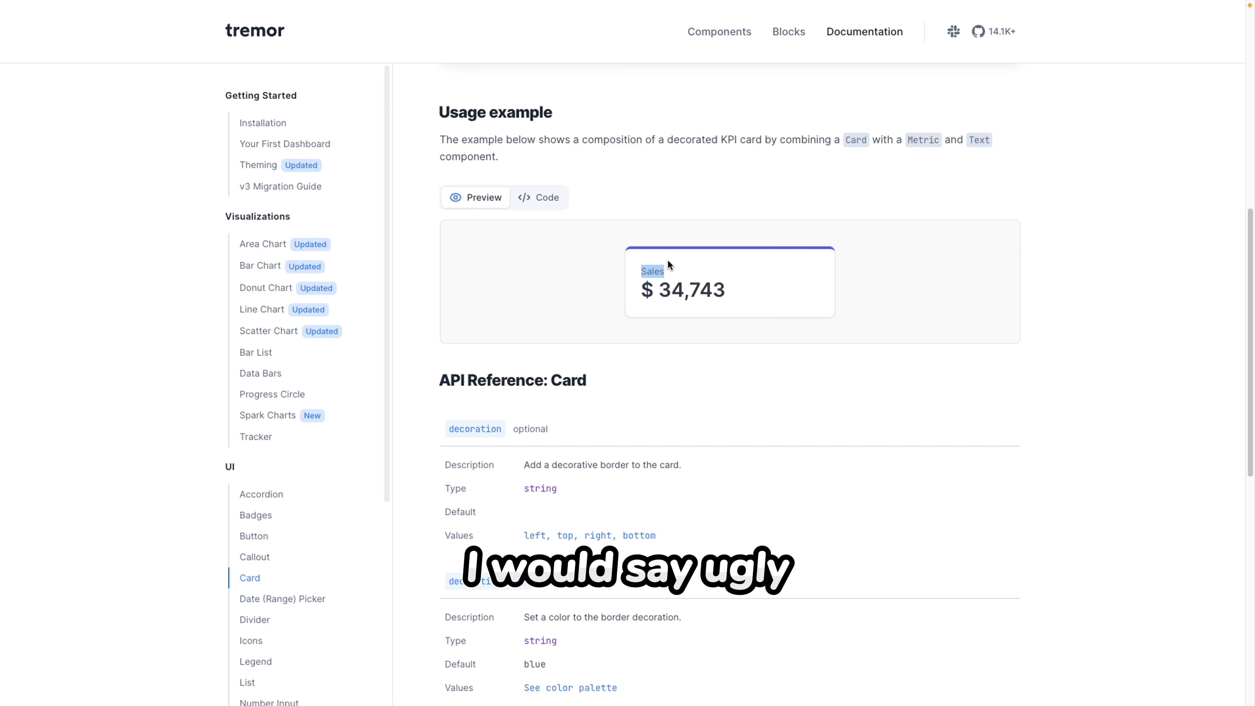
Step: Scroll through the Card usage example and then the component grid again
{"action": "scroll", "scroll_direction": "down", "scroll_amount": 3}
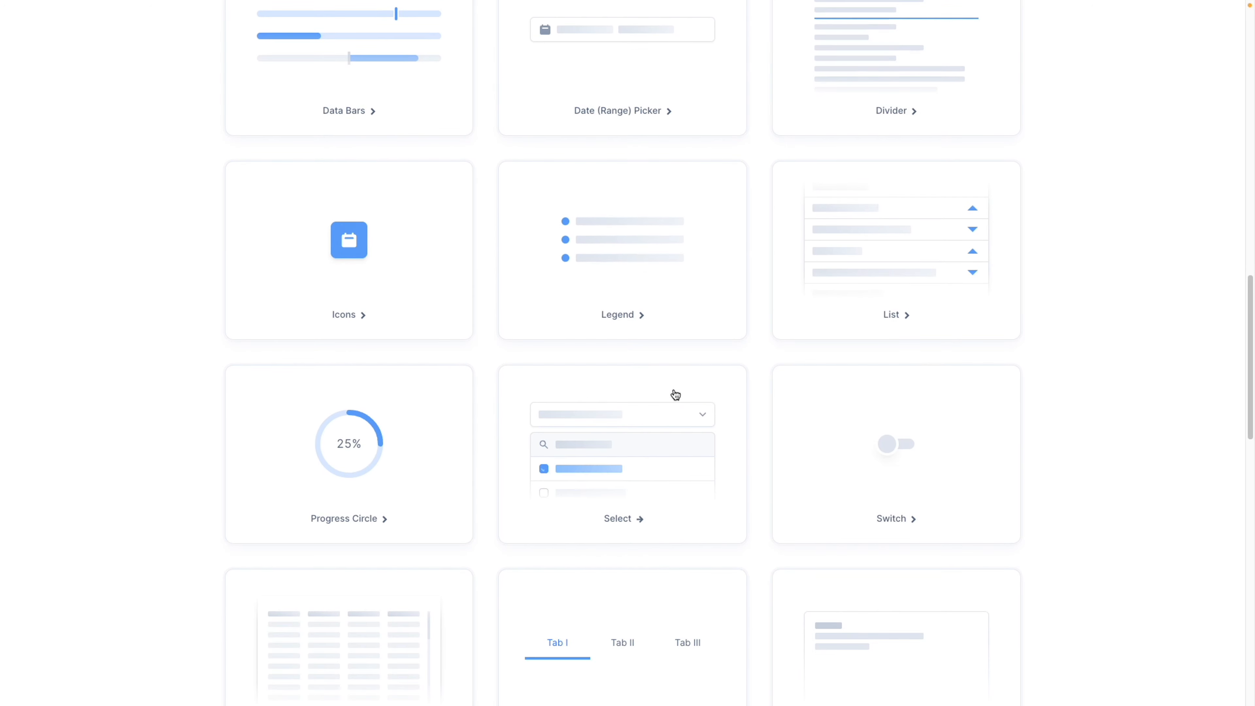
{"action": "scroll", "scroll_direction": "down", "scroll_amount": 3}
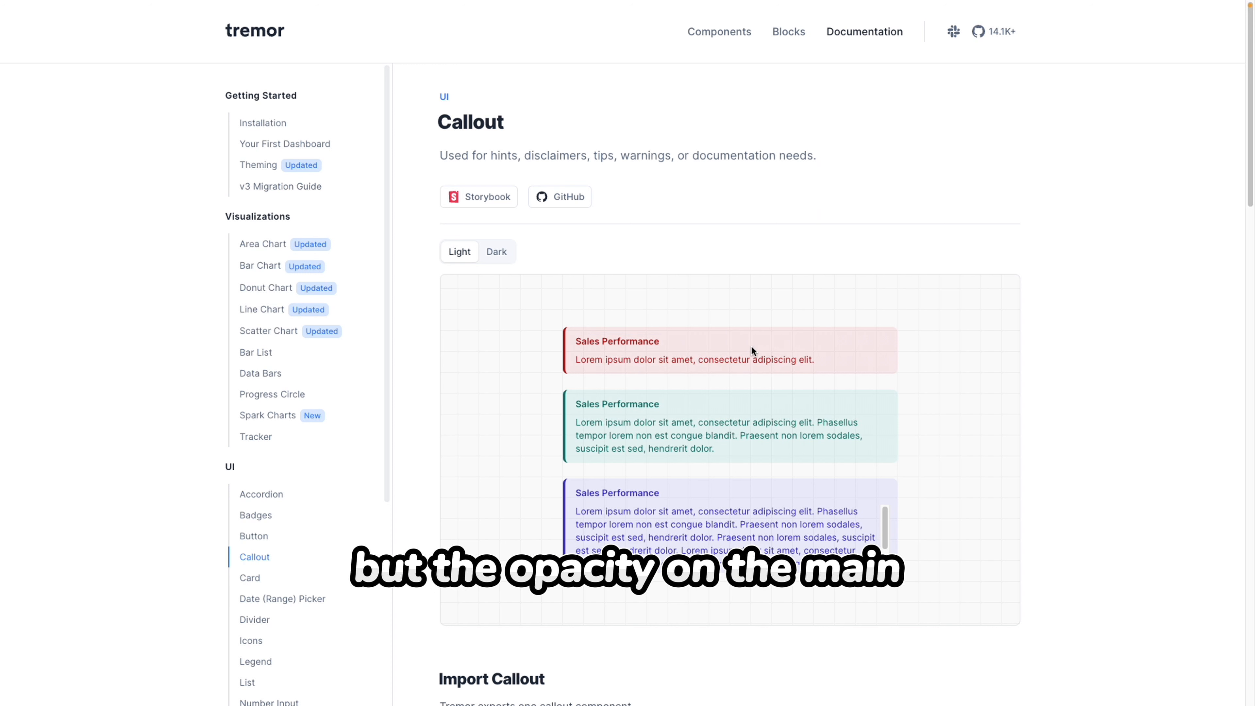
{"action": "mouse_move", "coordinate": [573, 341]}
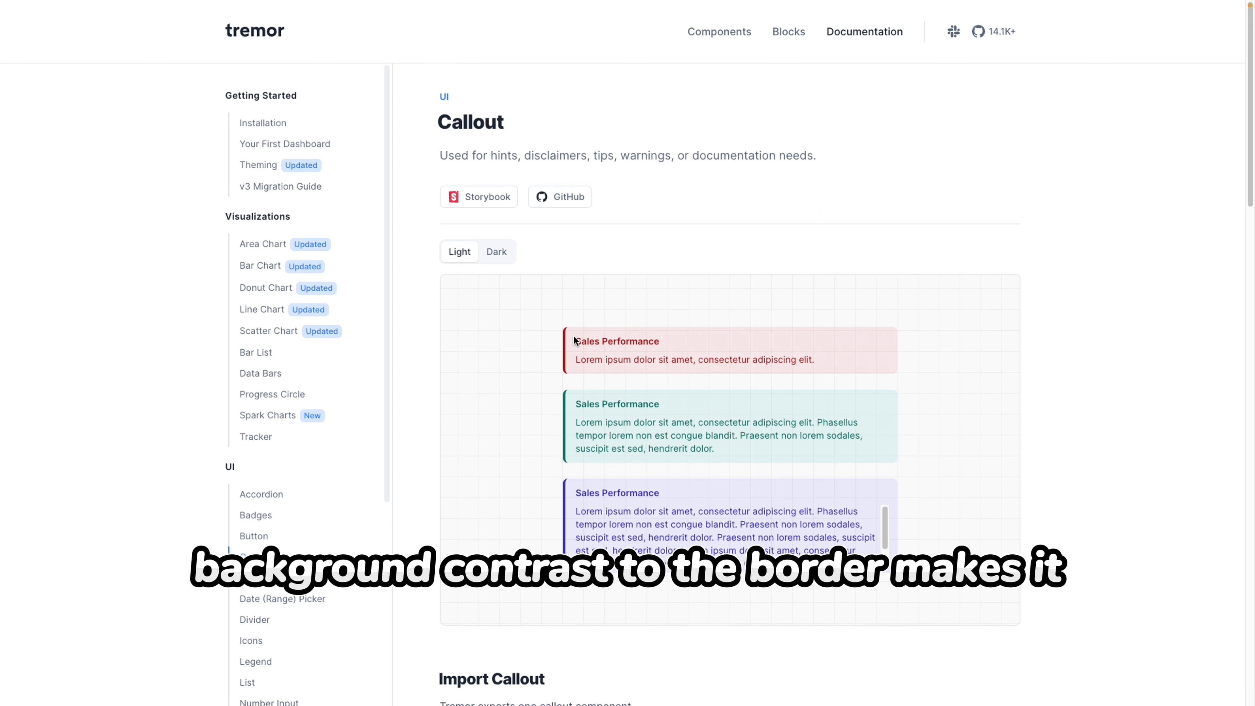
{"action": "scroll", "scroll_direction": "down", "scroll_amount": 3}
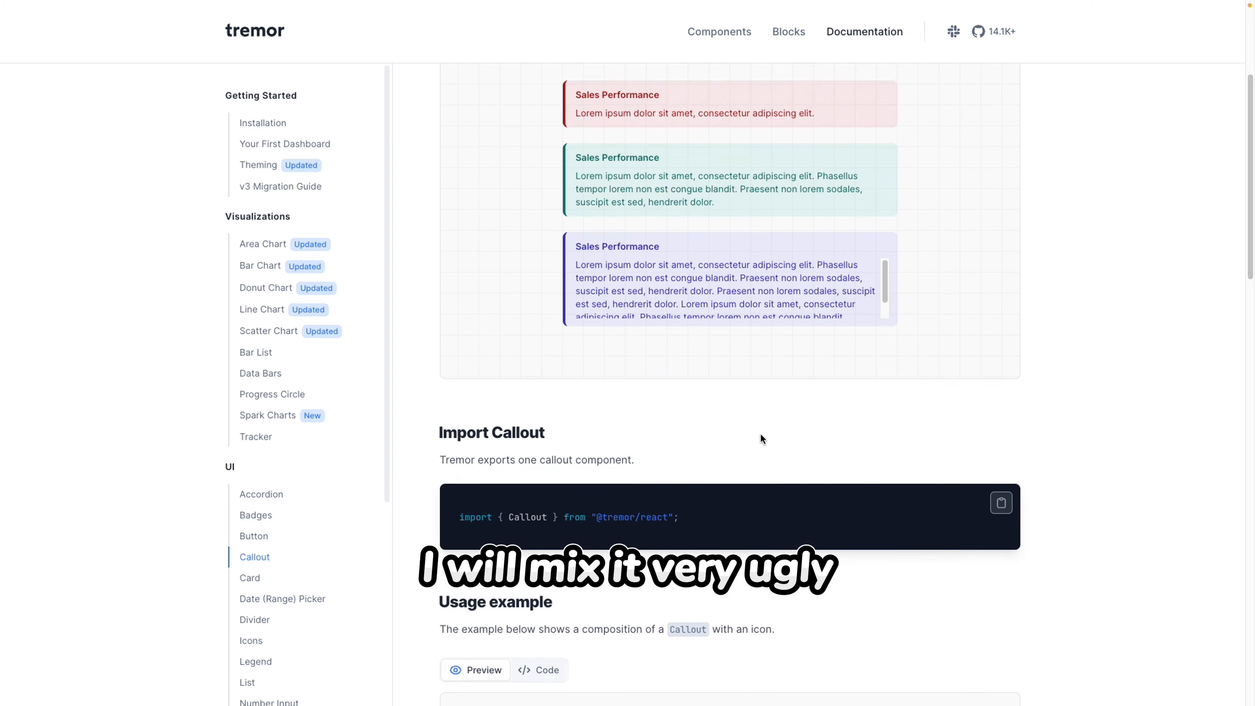
{"action": "scroll", "scroll_direction": "down", "scroll_amount": 3}
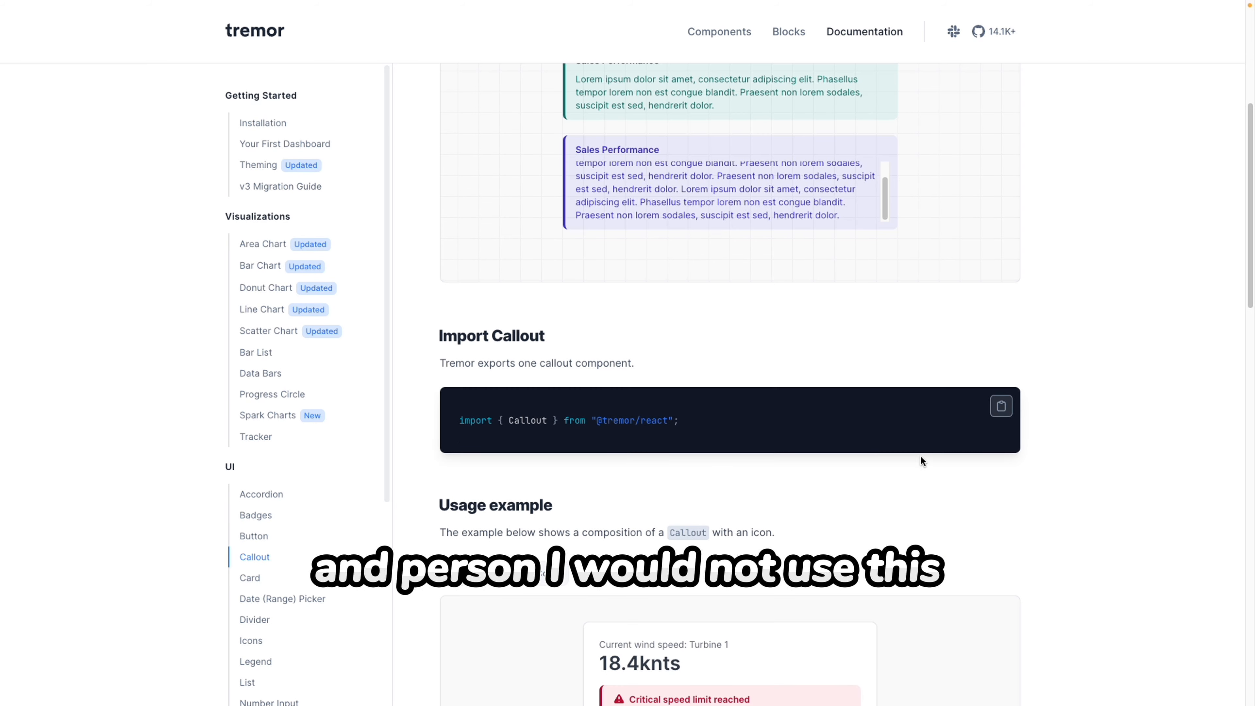
{"action": "scroll", "scroll_direction": "down", "scroll_amount": 3}
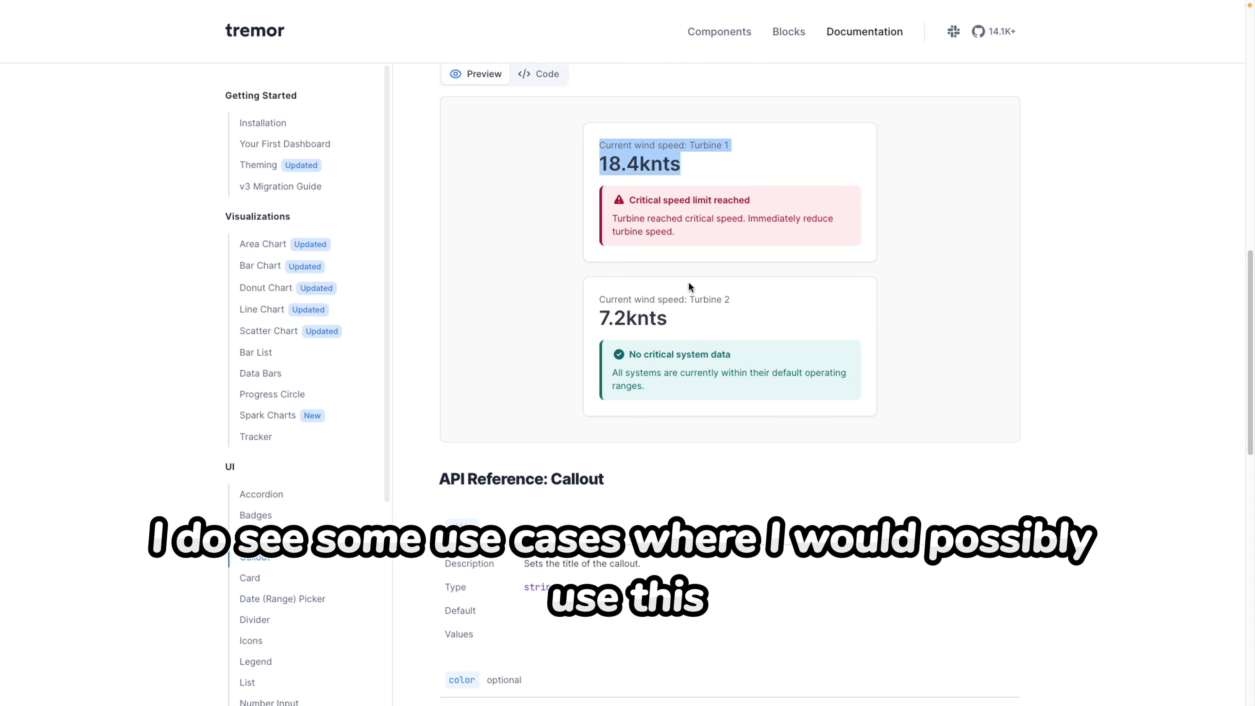
{"action": "scroll", "scroll_direction": "down", "scroll_amount": 3}
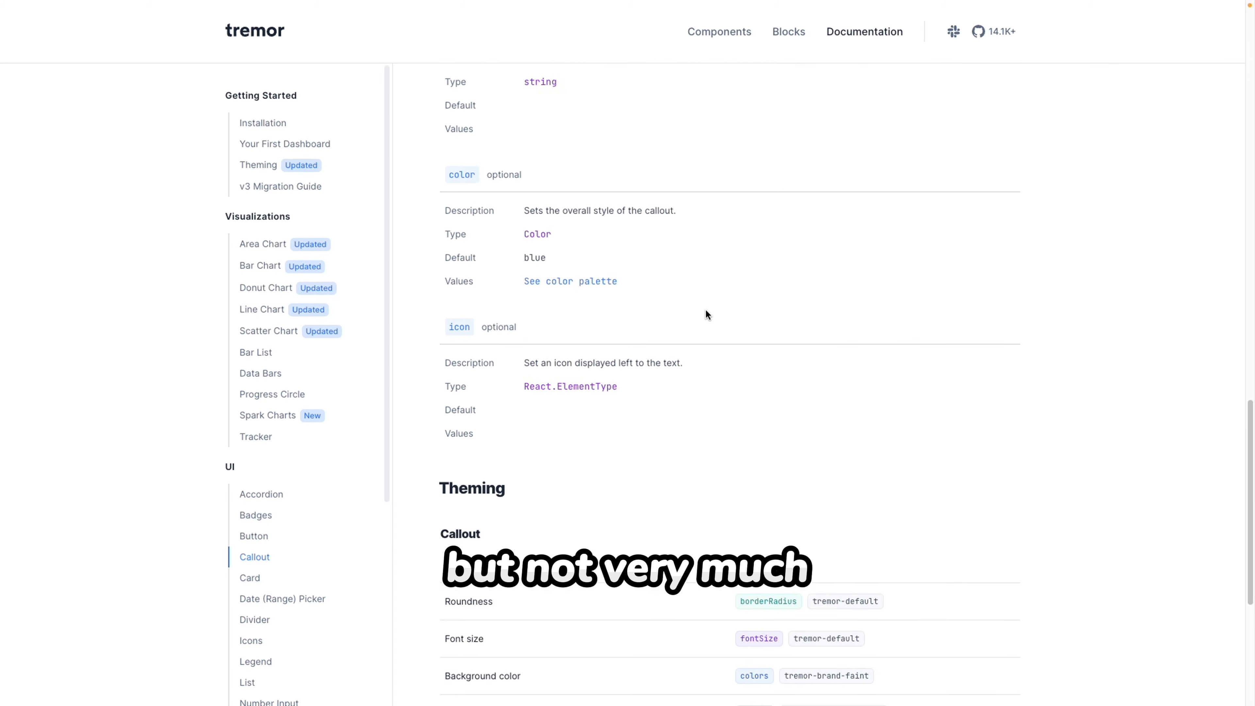
{"action": "scroll", "scroll_direction": "down", "scroll_amount": 3}
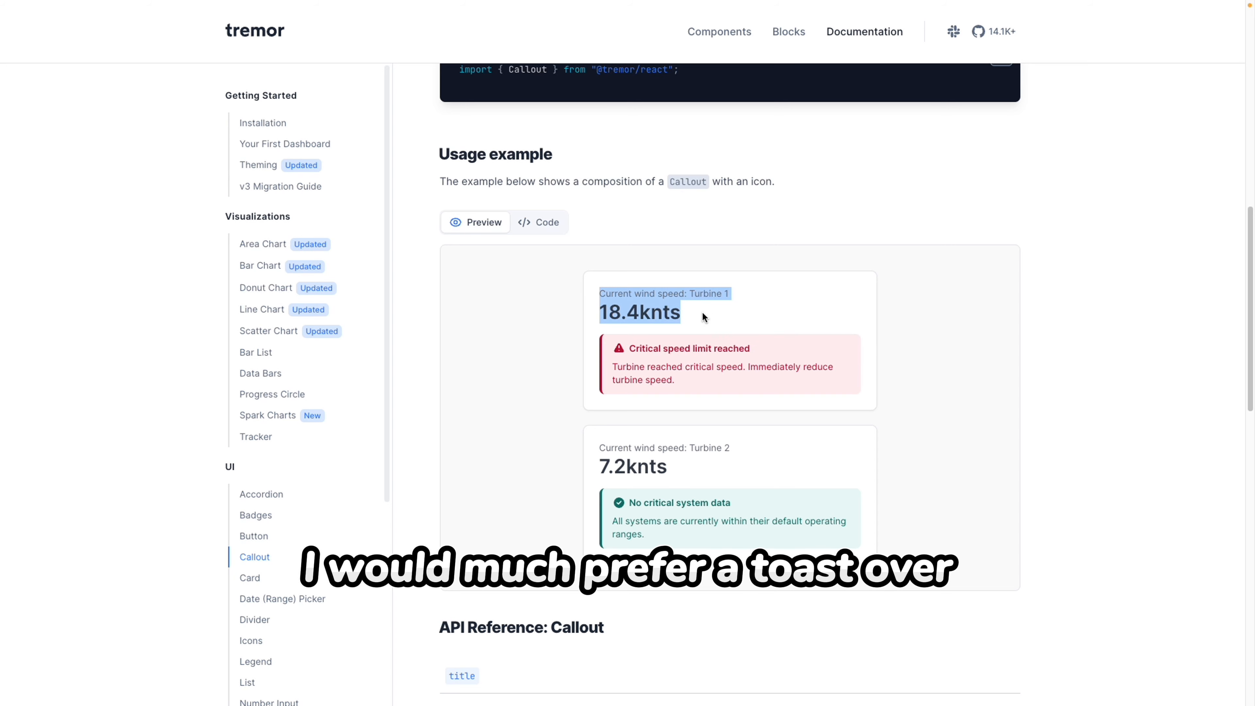
{"action": "scroll", "scroll_direction": "down", "scroll_amount": 3}
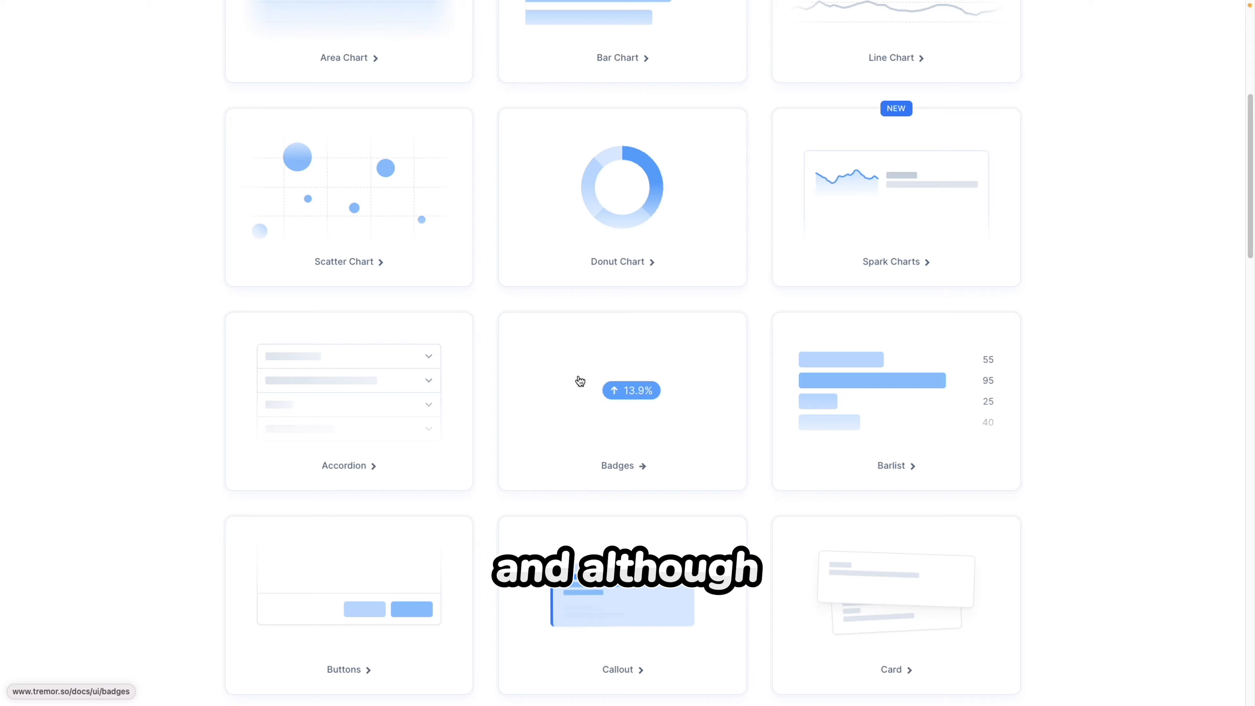
Step: Scroll the 28-component gallery from the charts down through the UI components
{"action": "scroll", "scroll_direction": "down", "scroll_amount": 3}
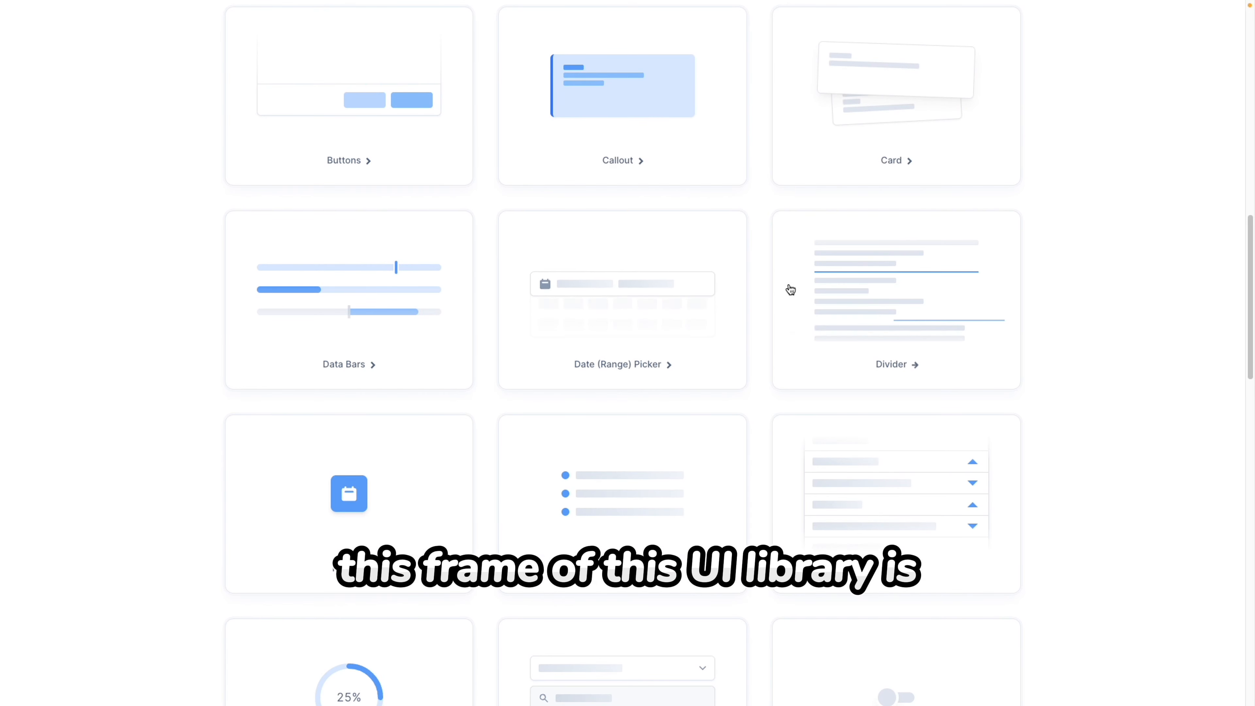
{"action": "scroll", "scroll_direction": "up", "scroll_amount": 3}
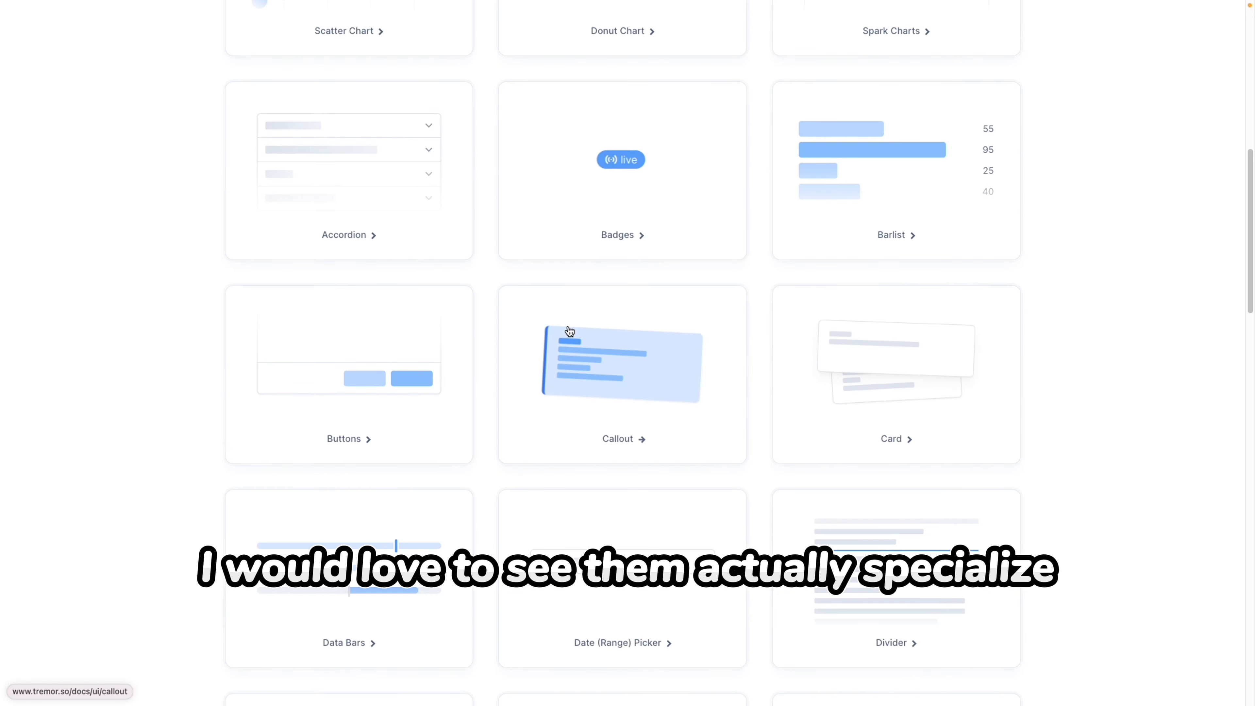
{"action": "scroll", "scroll_direction": "down", "scroll_amount": 3}
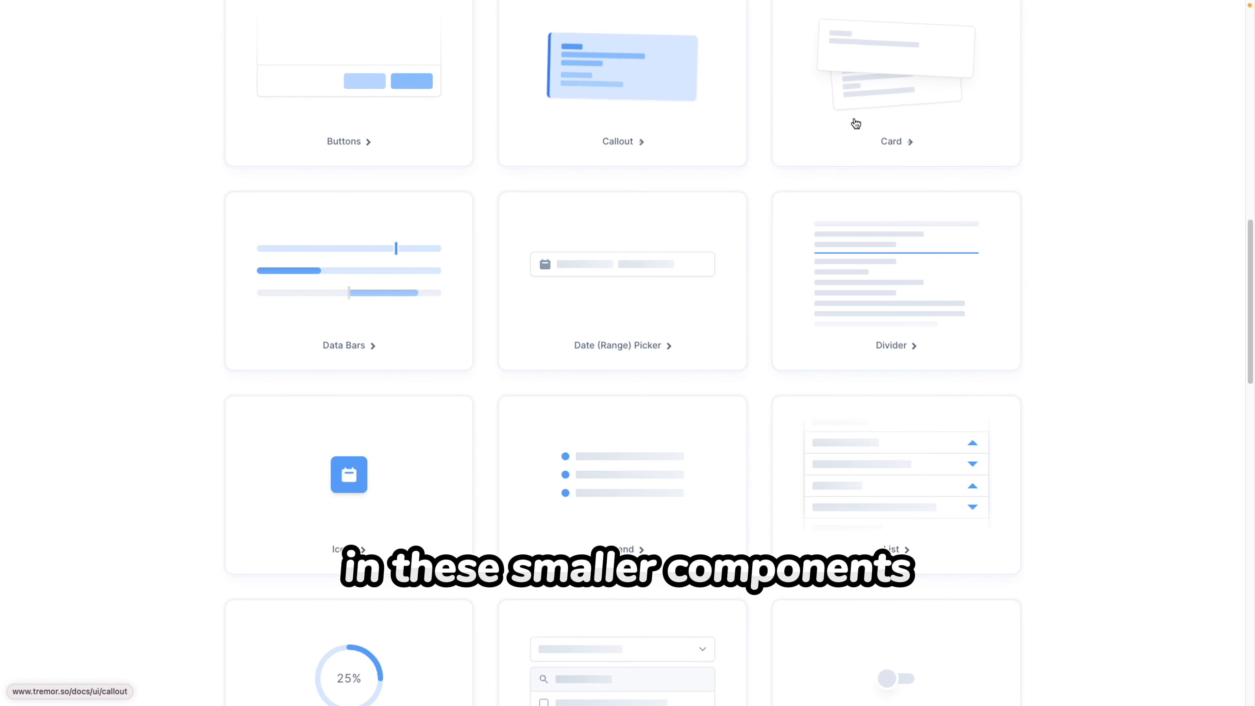
{"action": "scroll", "scroll_direction": "down", "scroll_amount": 3}
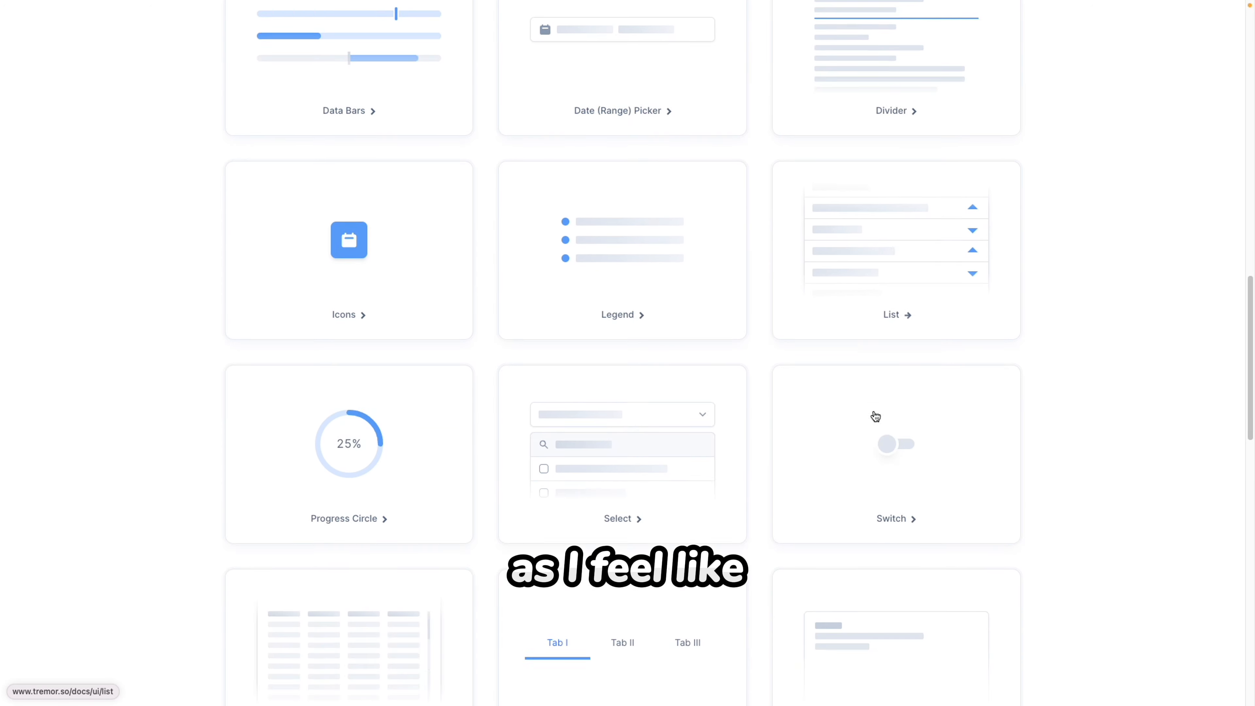
{"action": "scroll", "scroll_direction": "down", "scroll_amount": 3}
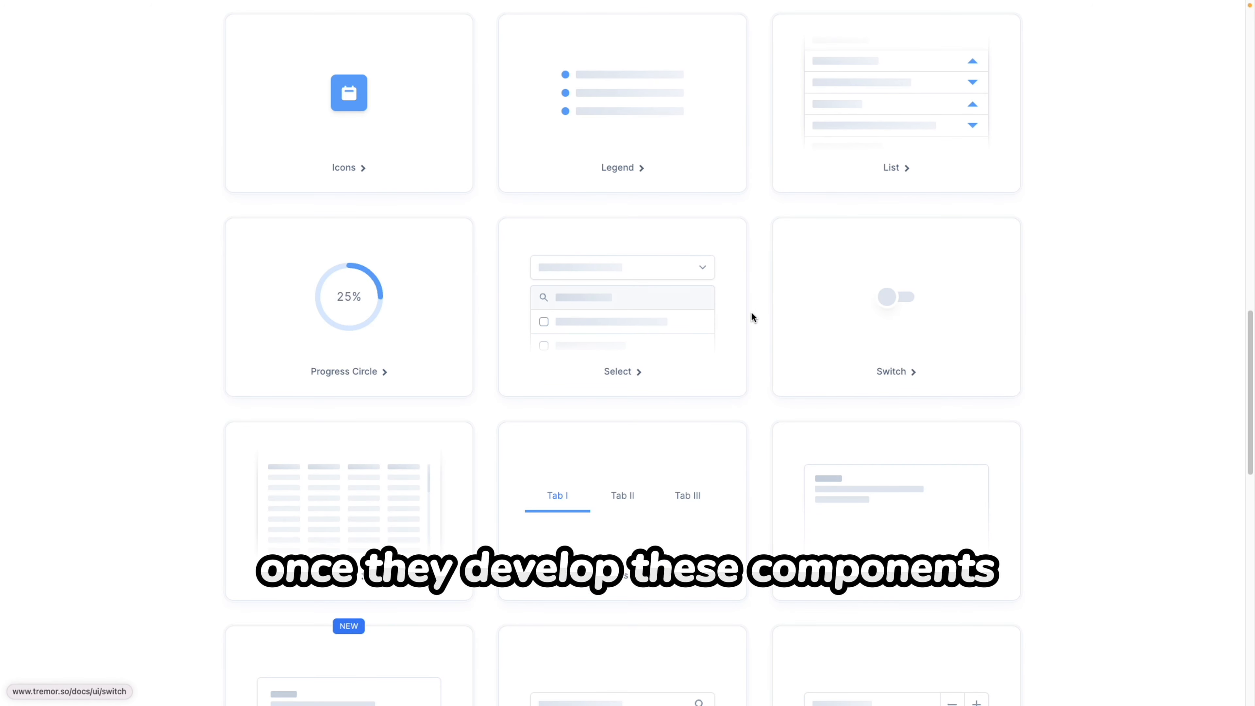
{"action": "scroll", "scroll_direction": "down", "scroll_amount": 3}
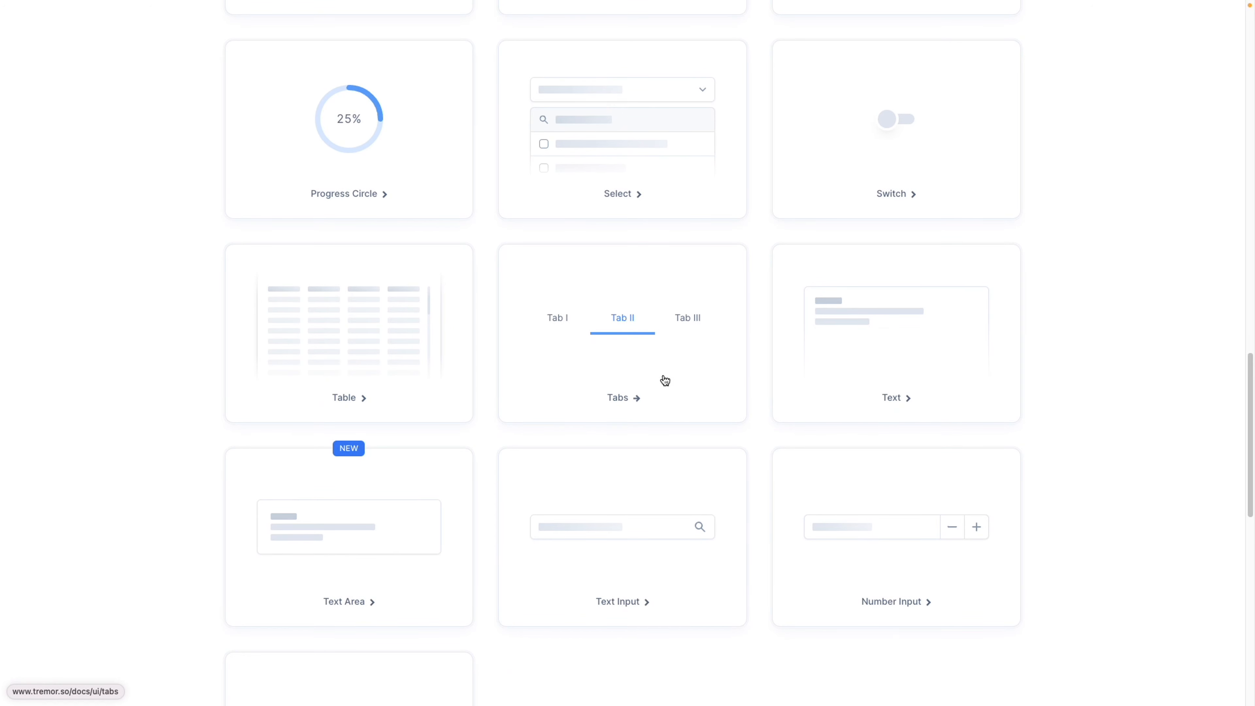
Step: Continue past Tracker to the Layout heading, then scroll back toward the chart components
{"action": "scroll", "scroll_direction": "down", "scroll_amount": 3}
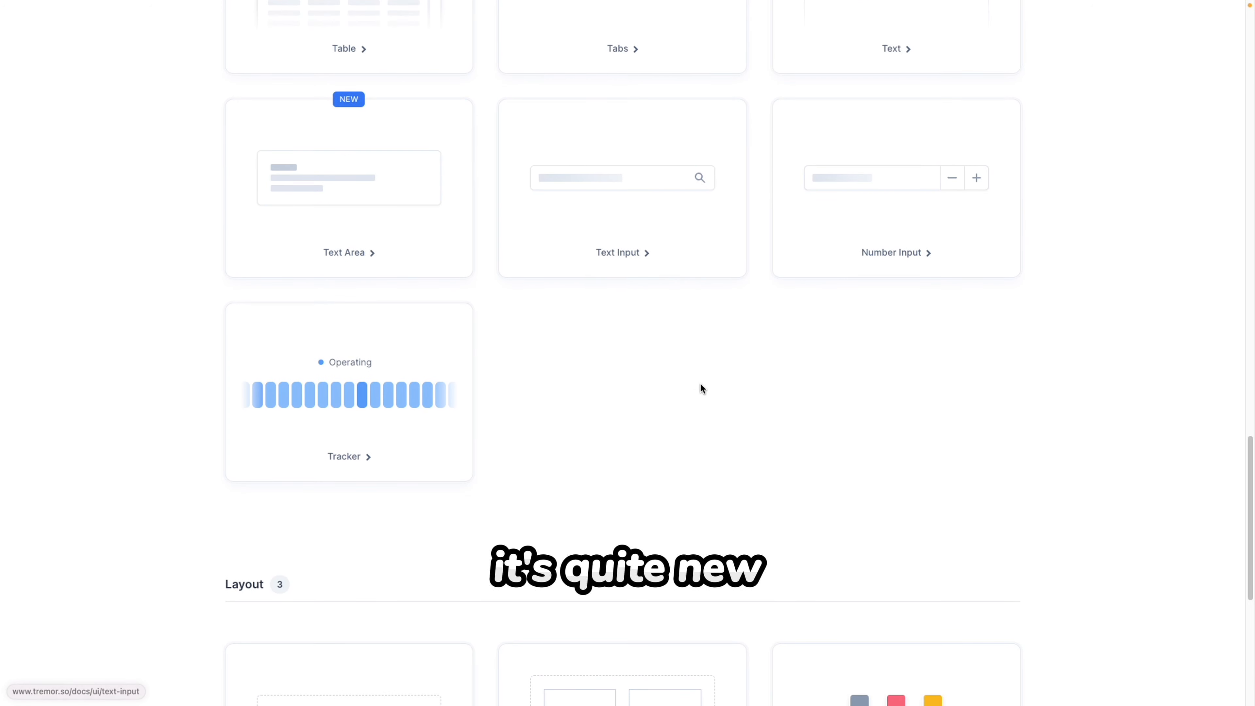
{"action": "scroll", "scroll_direction": "down", "scroll_amount": 3}
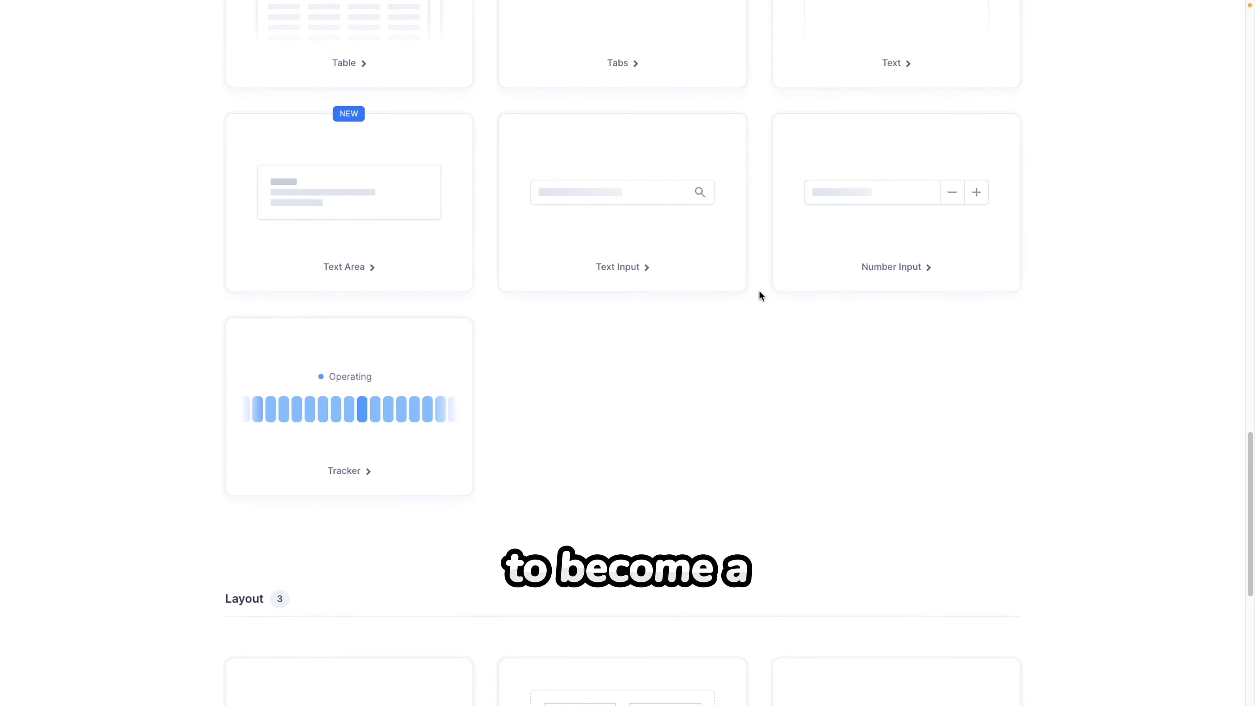
{"action": "scroll", "scroll_direction": "down", "scroll_amount": 3}
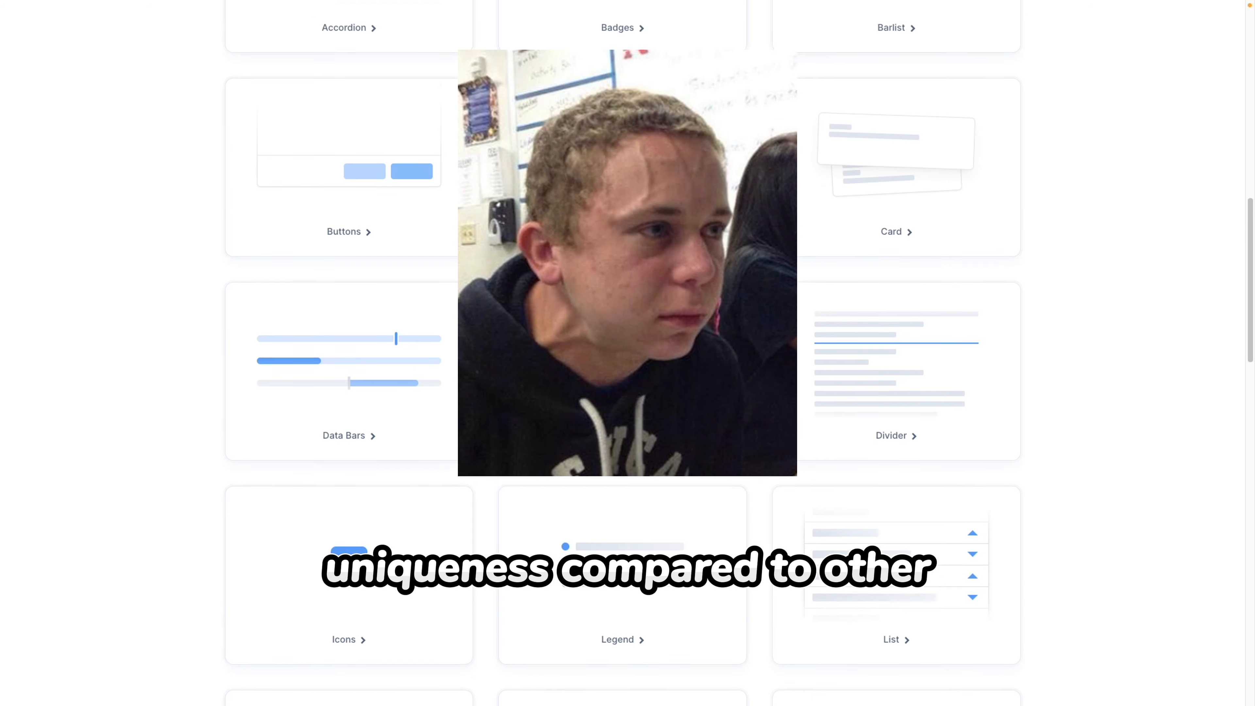
{"action": "scroll", "scroll_direction": "up", "scroll_amount": 3}
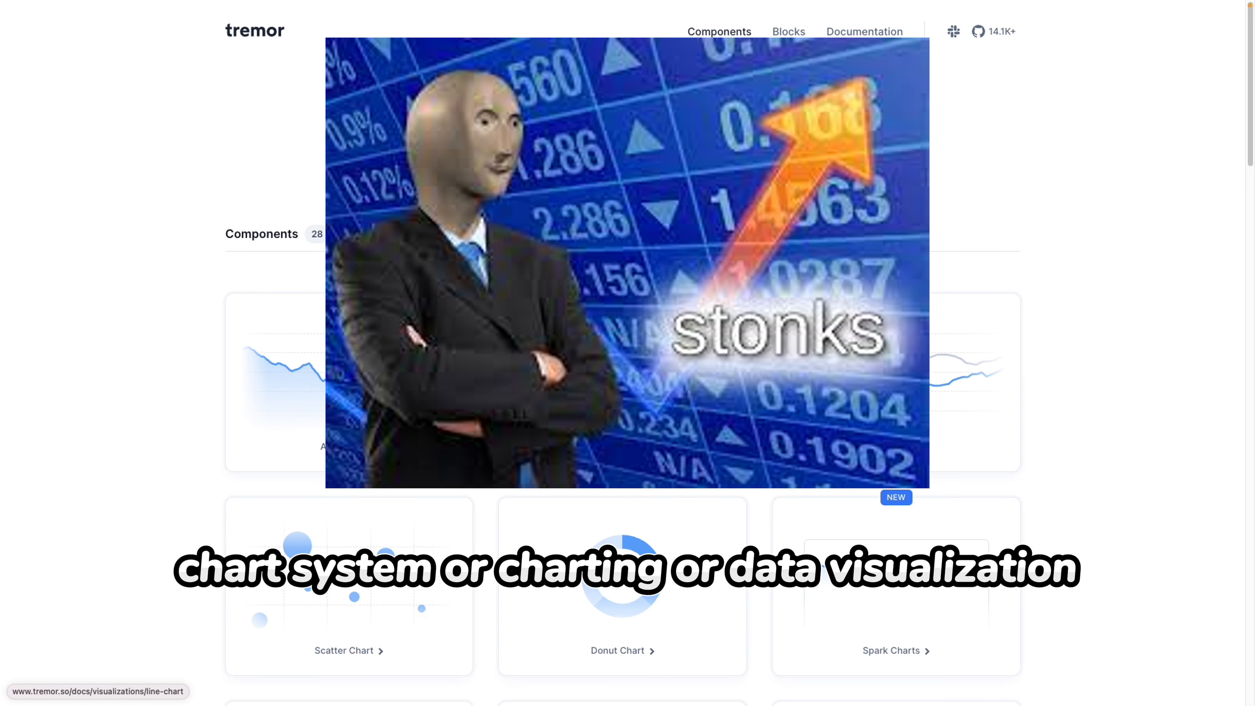
{"action": "scroll", "scroll_direction": "down", "scroll_amount": 3}
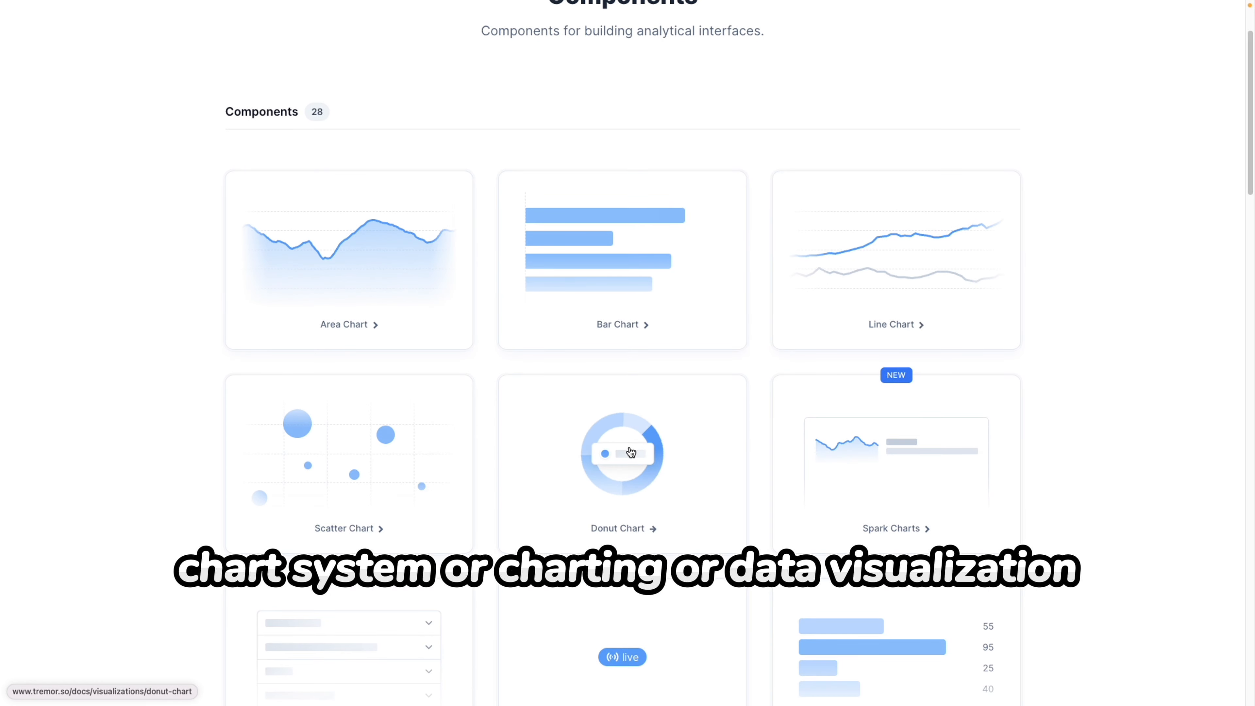
{"action": "scroll", "scroll_direction": "down", "scroll_amount": 3}
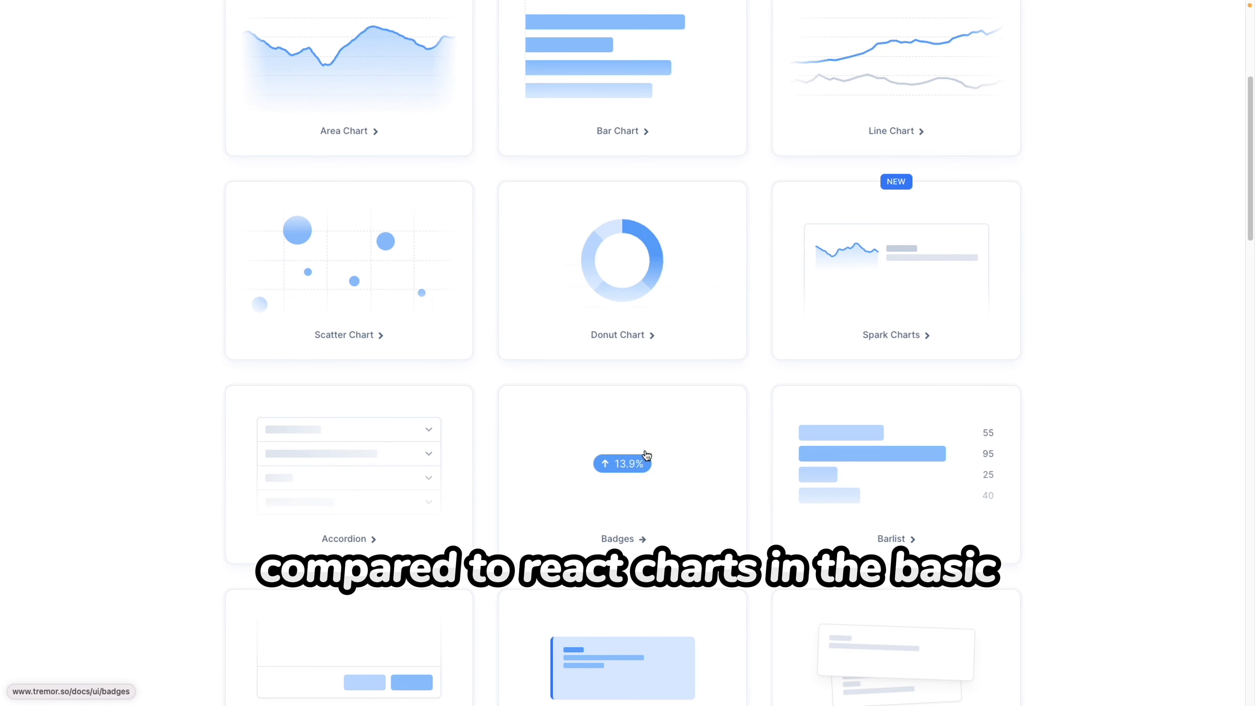
{"action": "scroll", "scroll_direction": "down", "scroll_amount": 3}
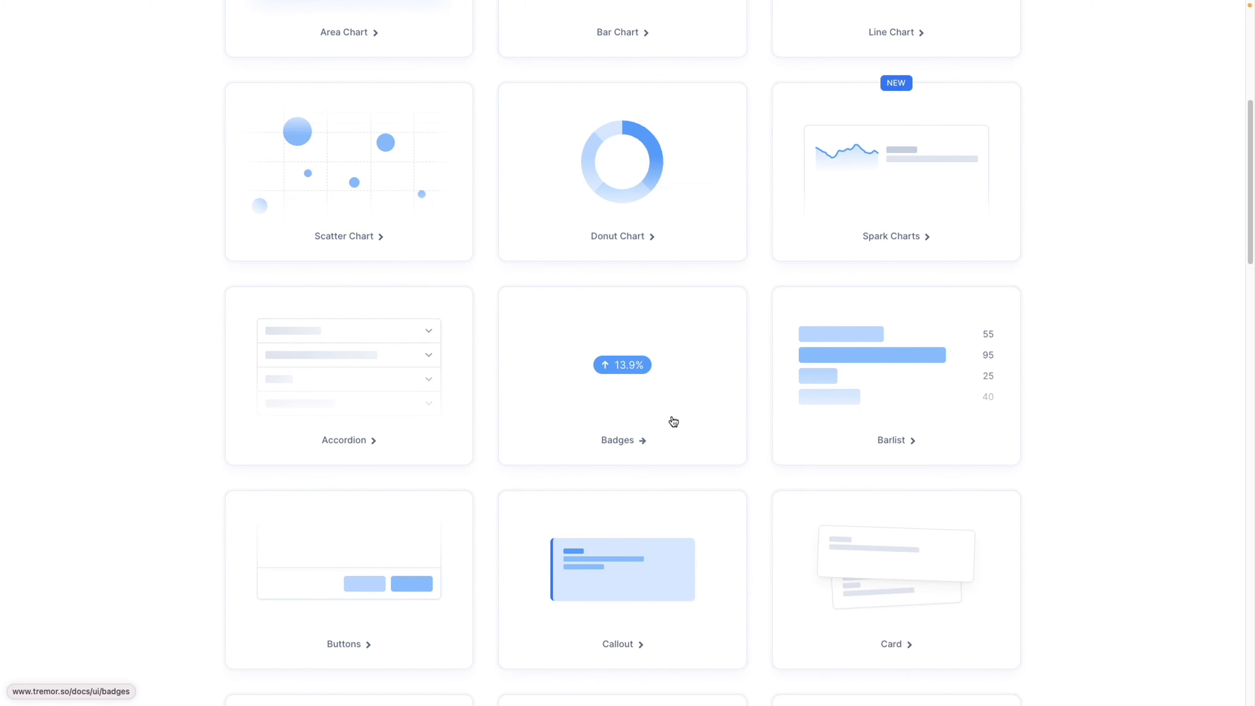
{"action": "scroll", "scroll_direction": "down", "scroll_amount": 3}
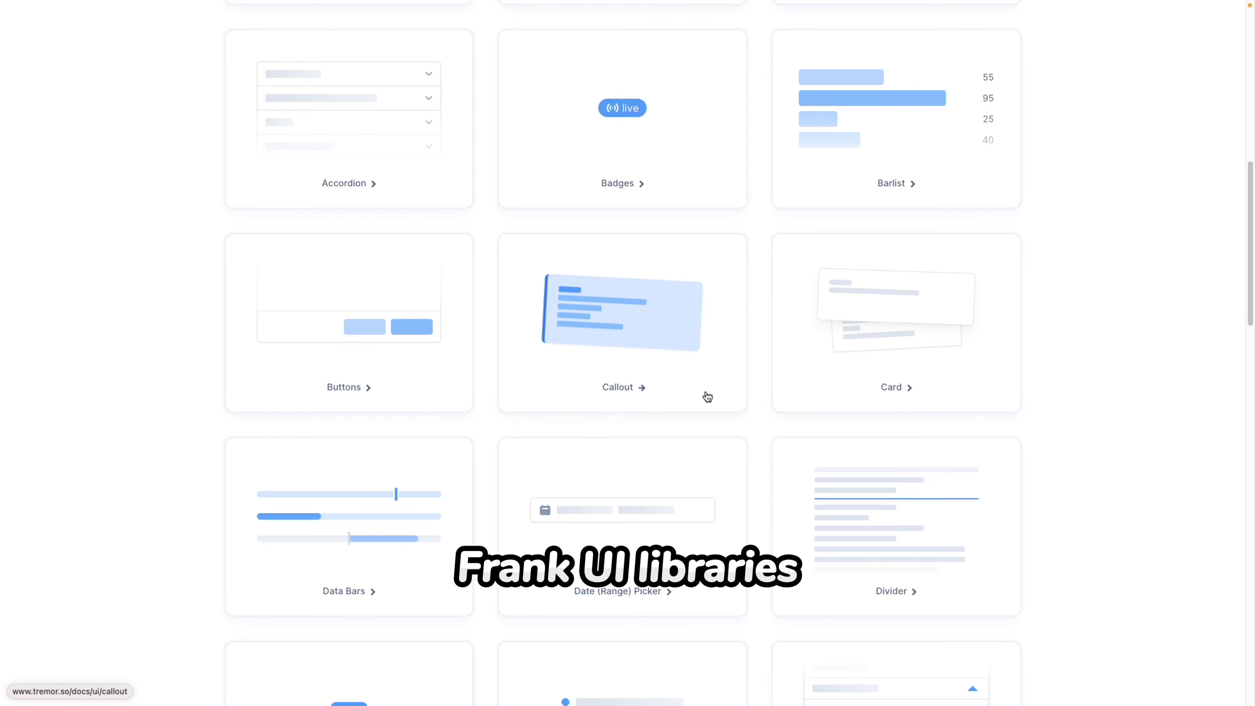
{"action": "scroll", "scroll_direction": "down", "scroll_amount": 3}
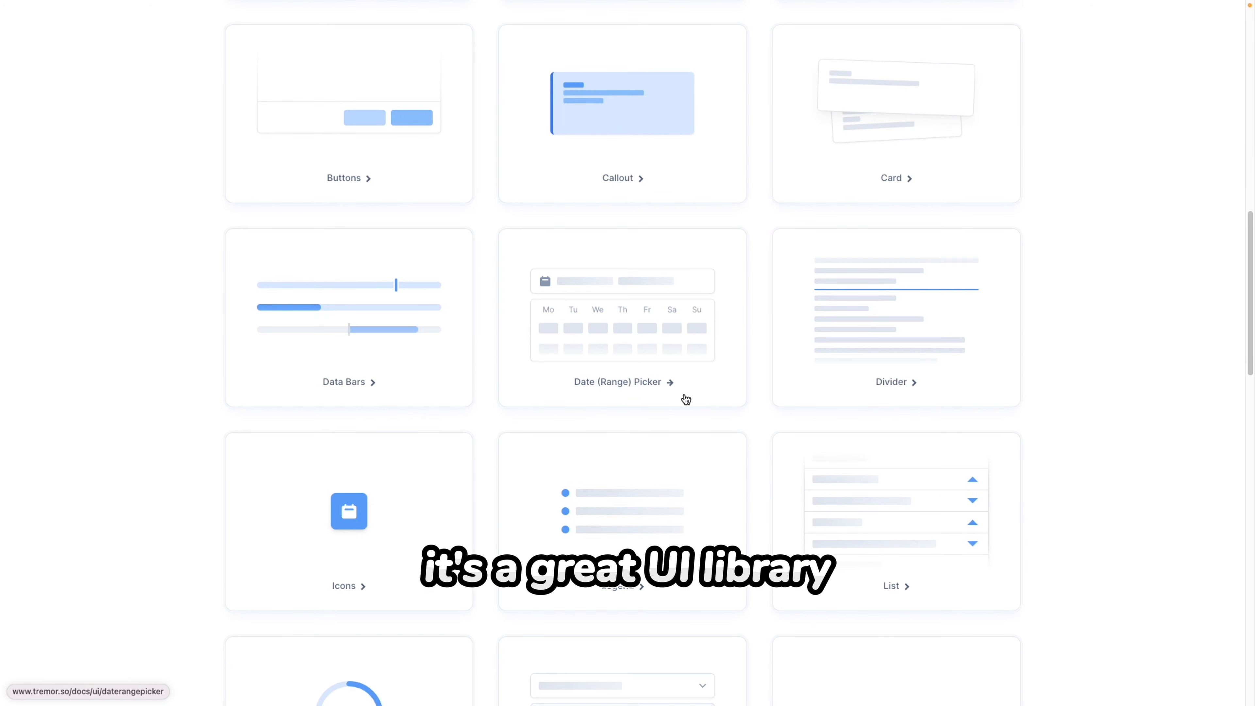
{"action": "scroll", "scroll_direction": "down", "scroll_amount": 3}
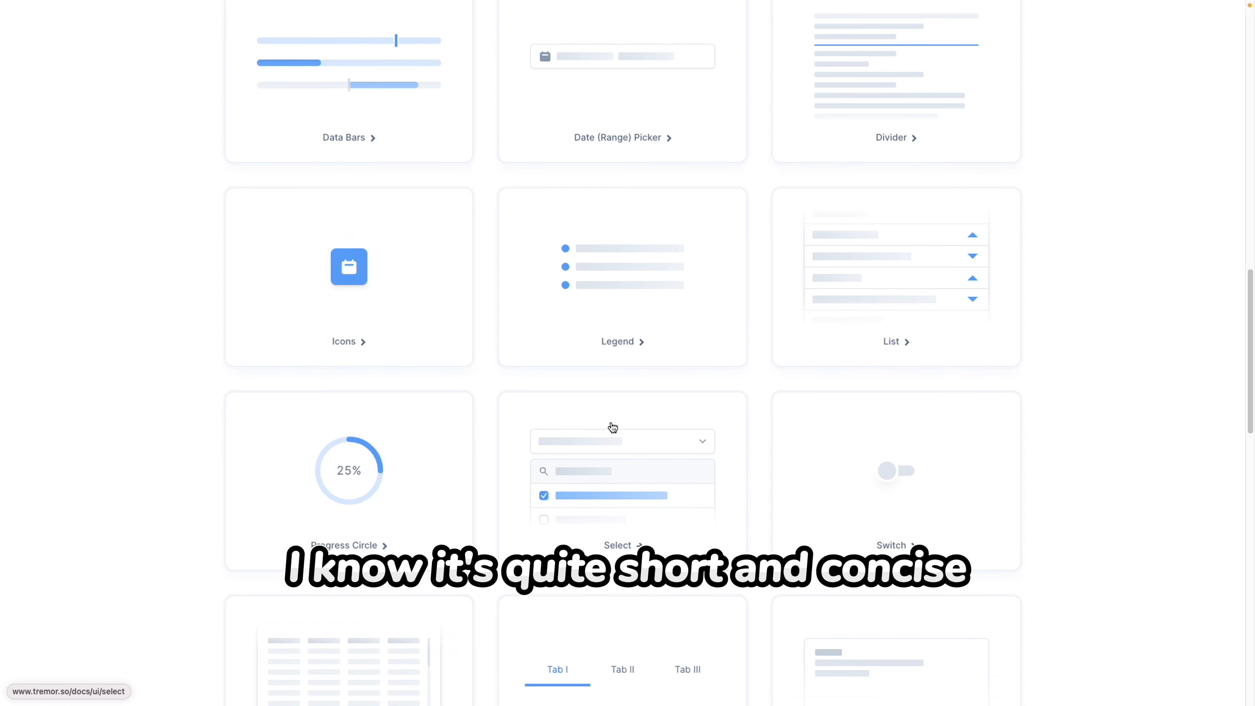
{"action": "mouse_move", "coordinate": [609, 414]}
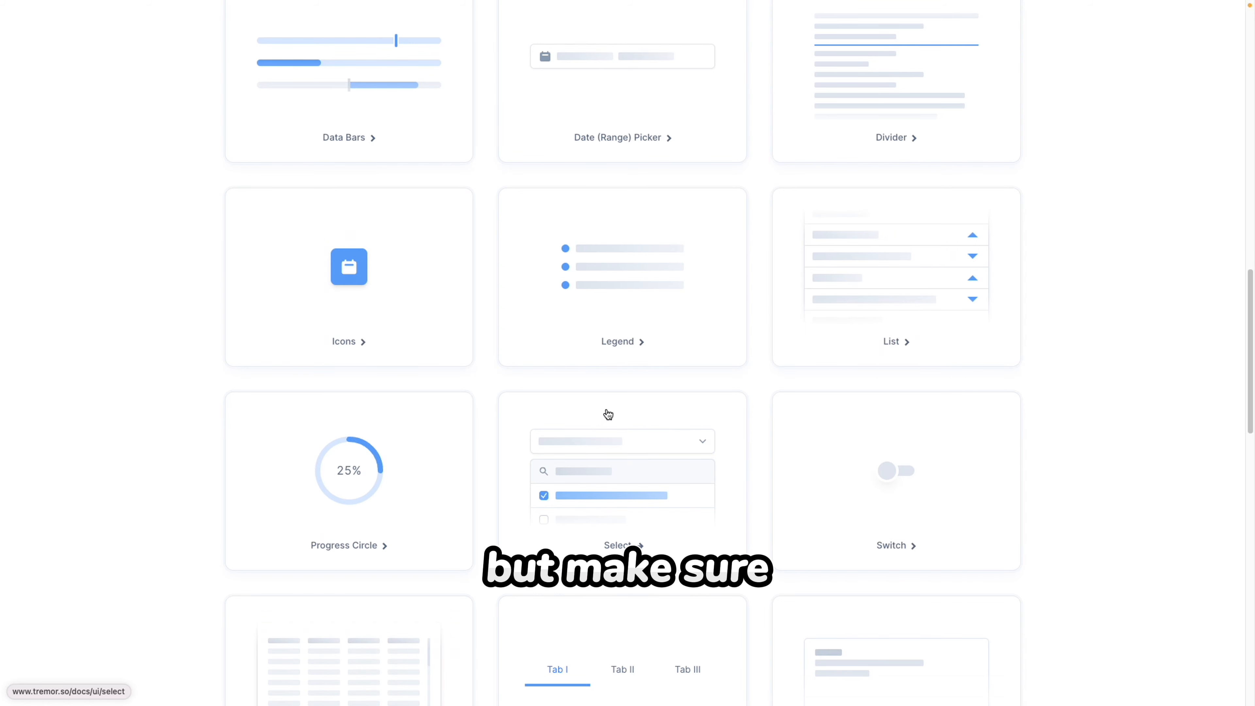